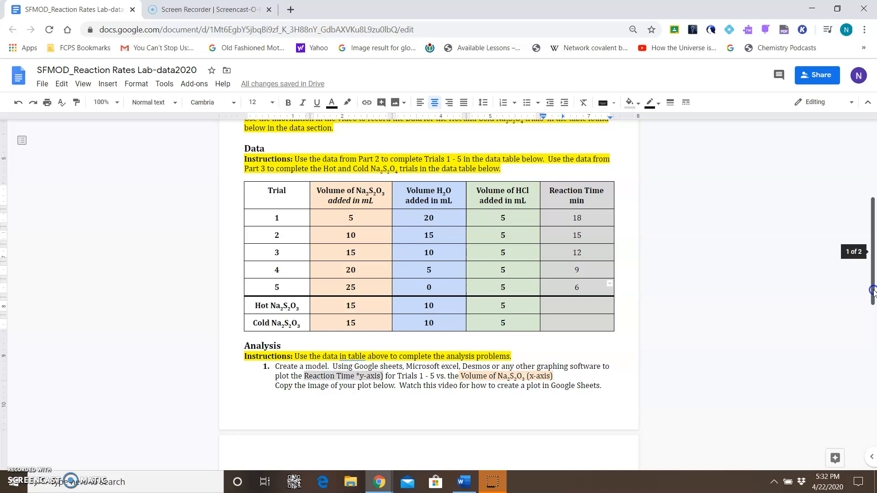
Step: Start a blank Google Sheets spreadsheet in a new Chrome tab via the Google apps grid
scroll(down, 3)
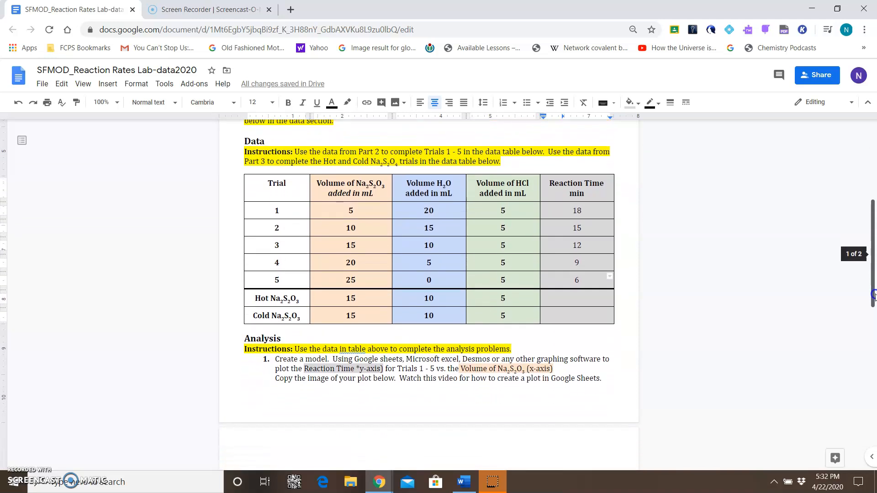
mouse_move(620, 210)
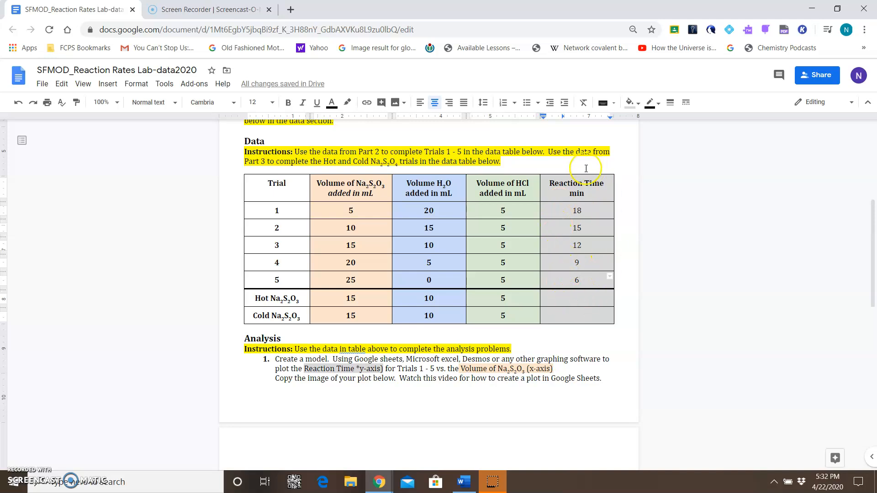
mouse_move(557, 288)
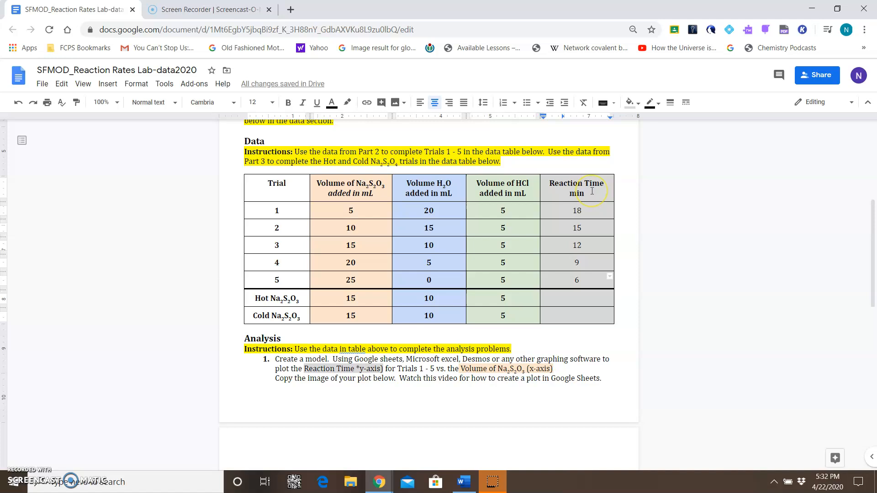
mouse_move(581, 284)
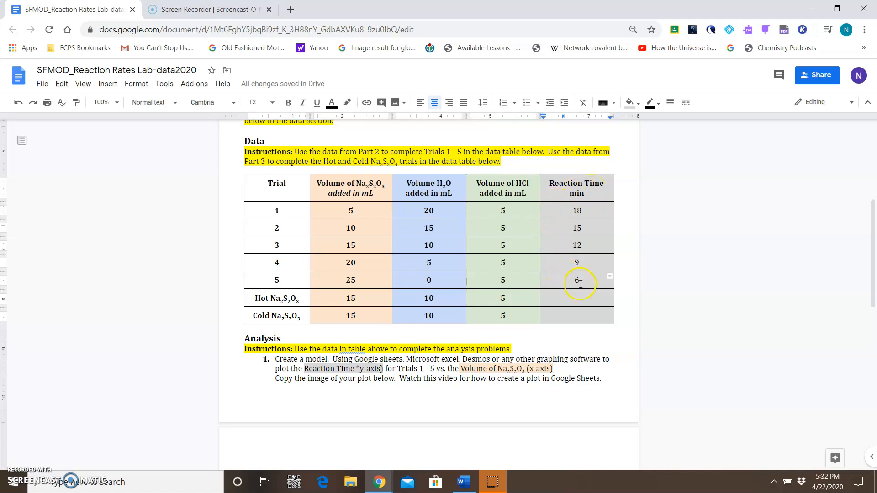
mouse_move(584, 269)
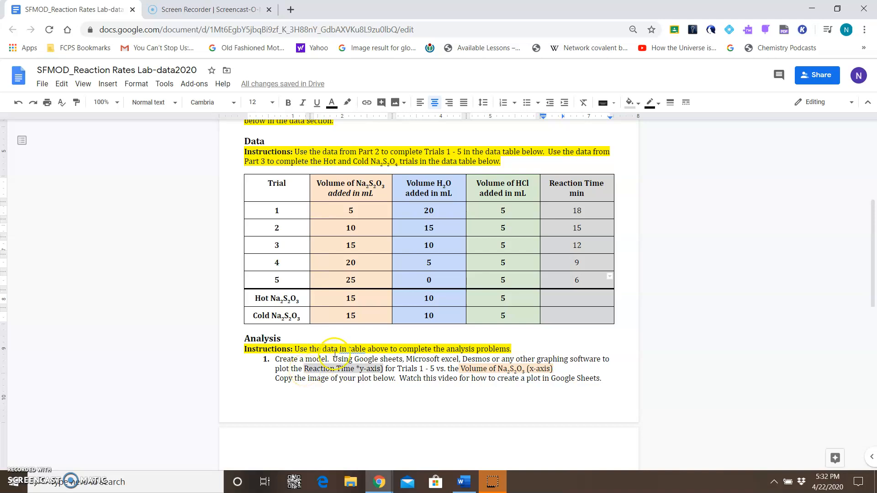
mouse_move(597, 222)
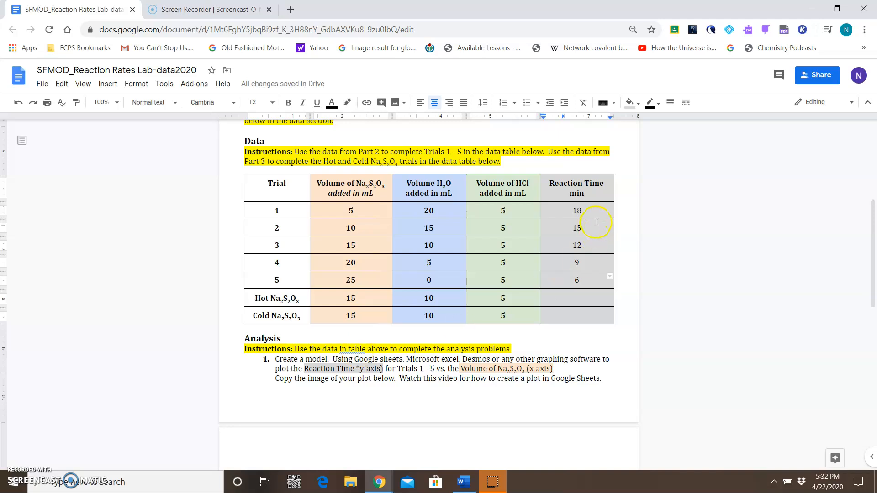
mouse_move(497, 369)
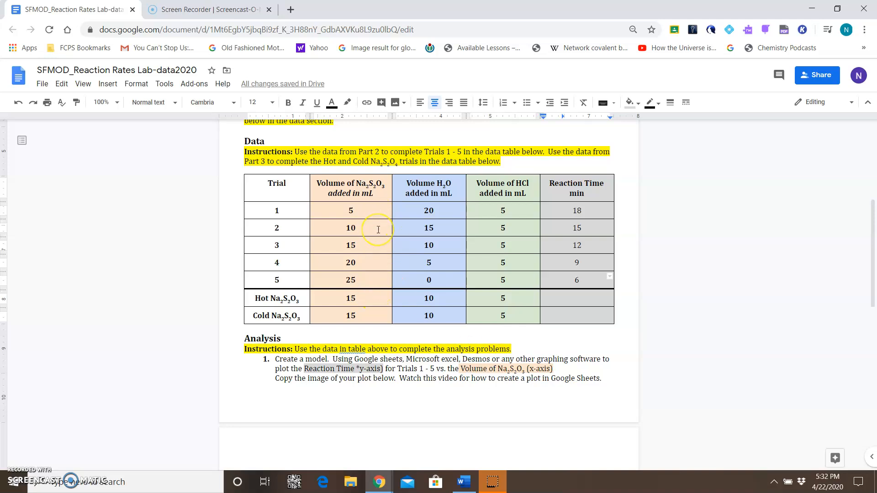
mouse_move(291, 10)
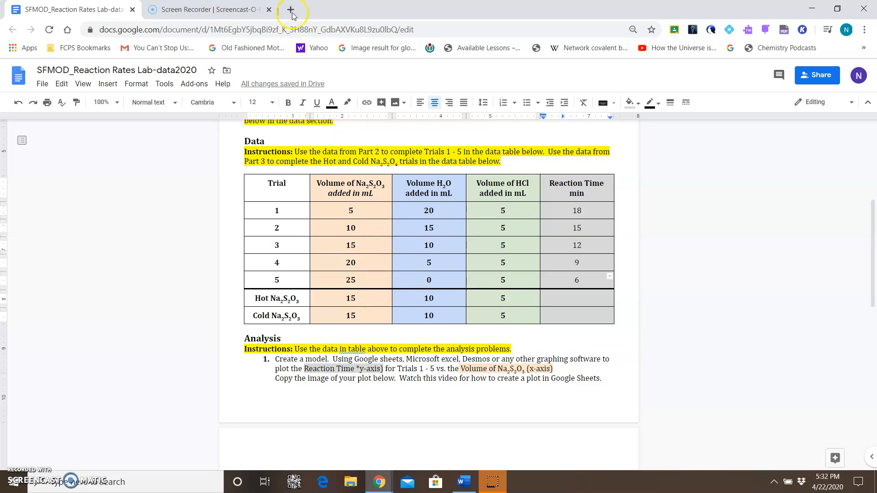
mouse_move(291, 10)
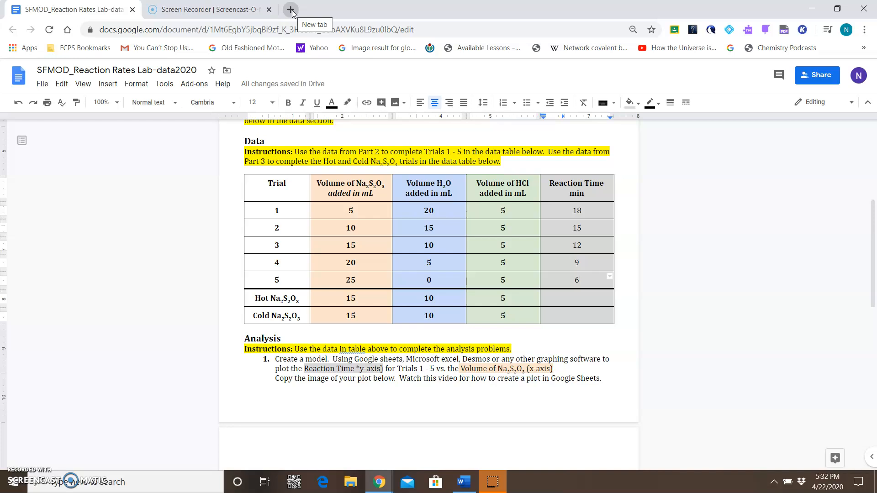
click(291, 9)
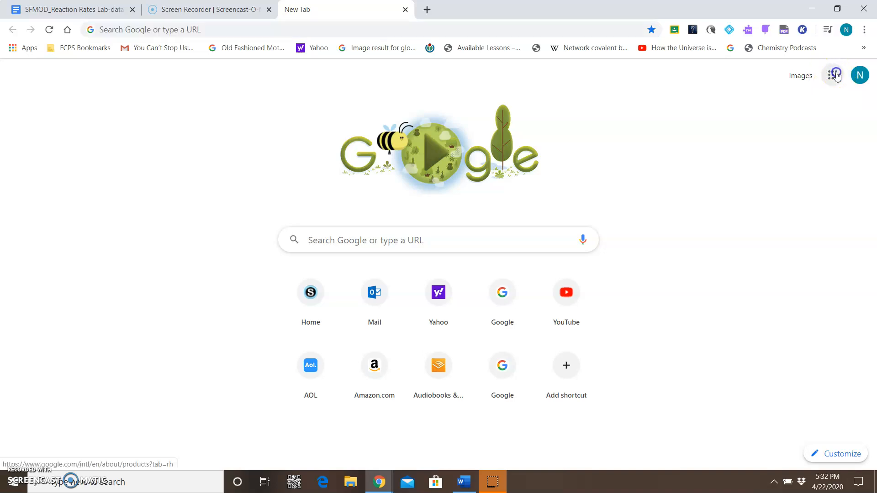
click(833, 75)
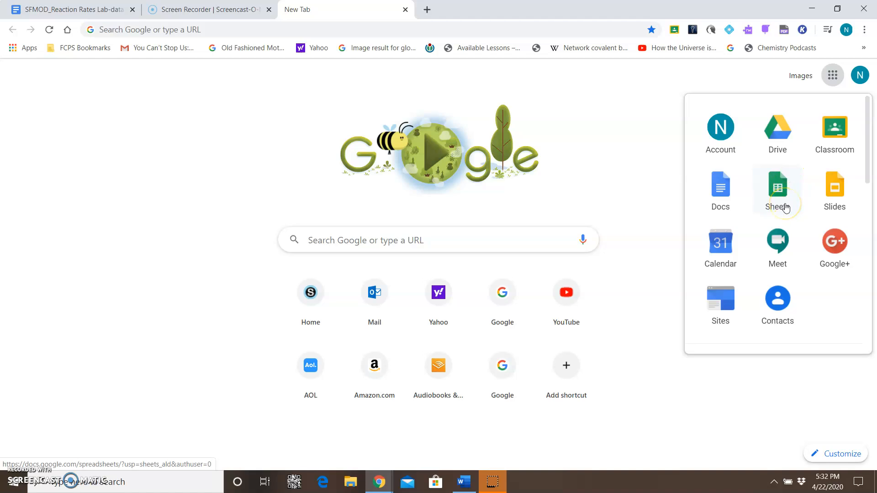
mouse_move(811, 292)
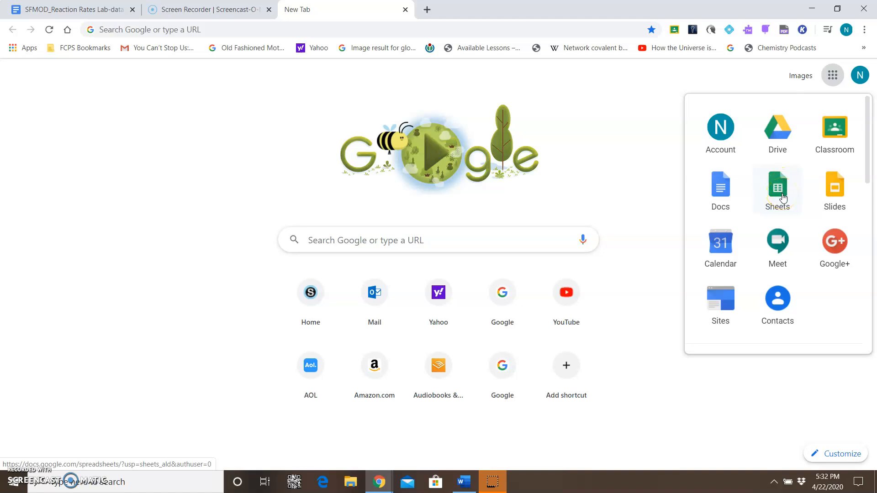
click(777, 184)
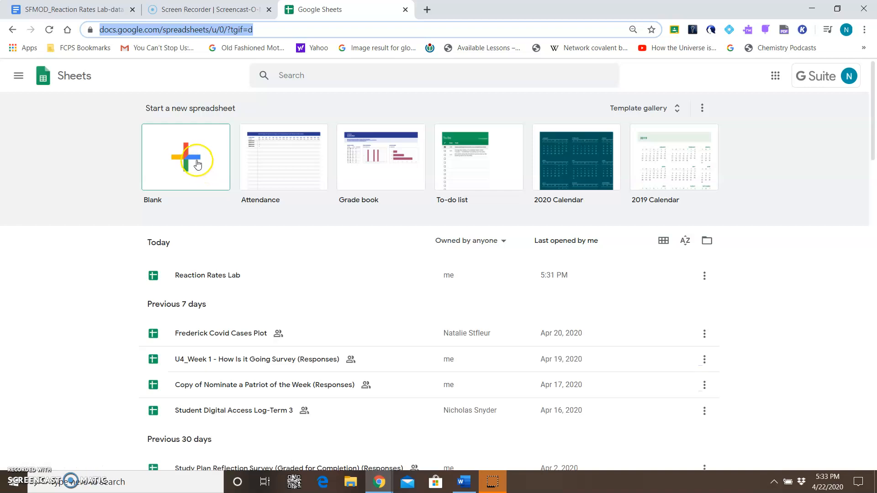
click(185, 157)
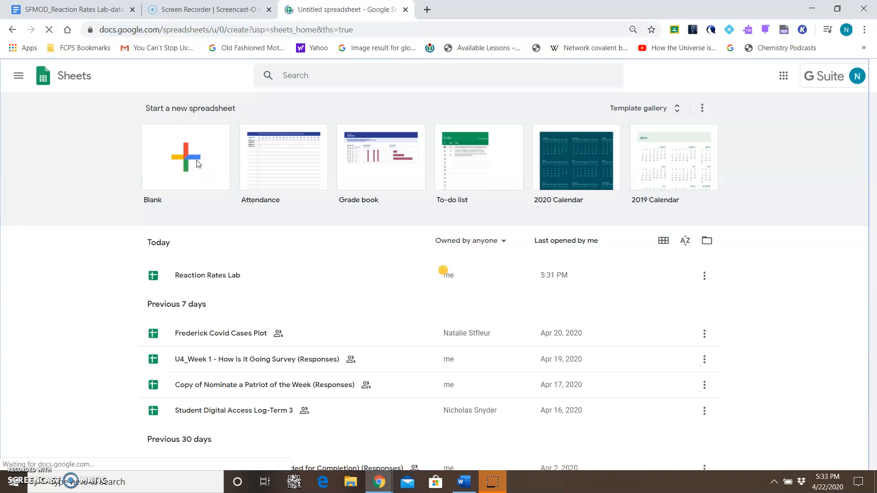
click(186, 158)
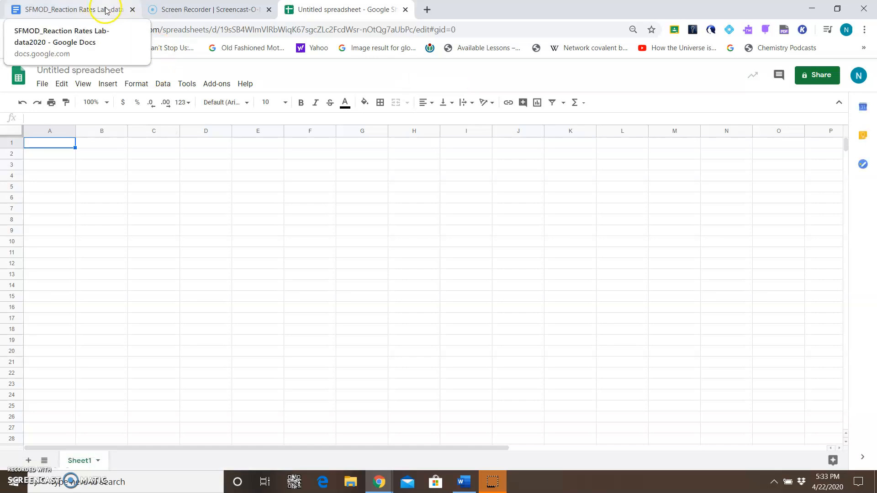
click(68, 10)
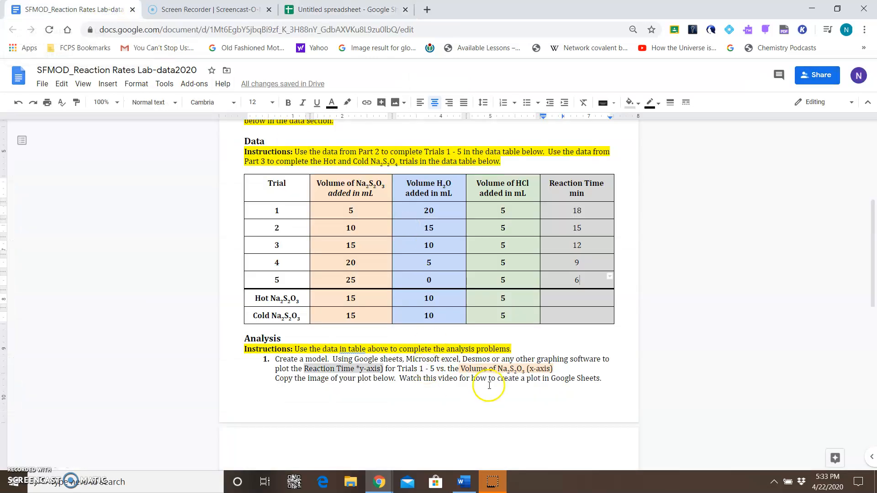
mouse_move(546, 368)
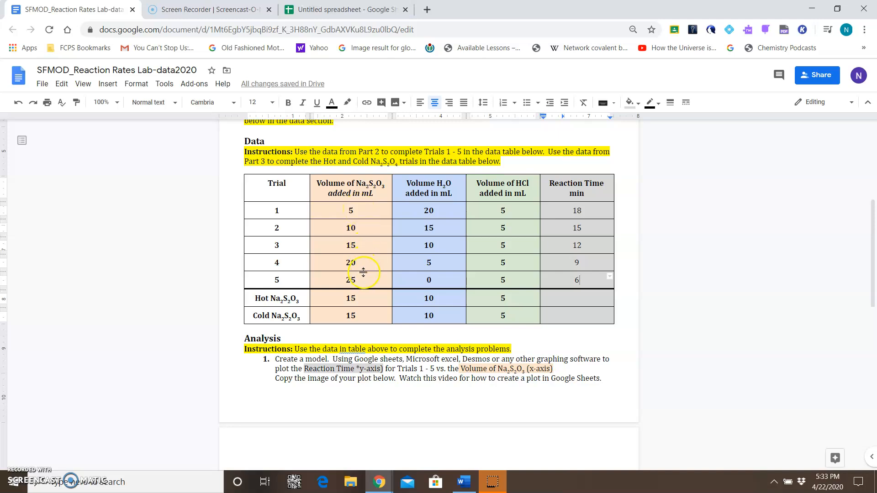
click(343, 9)
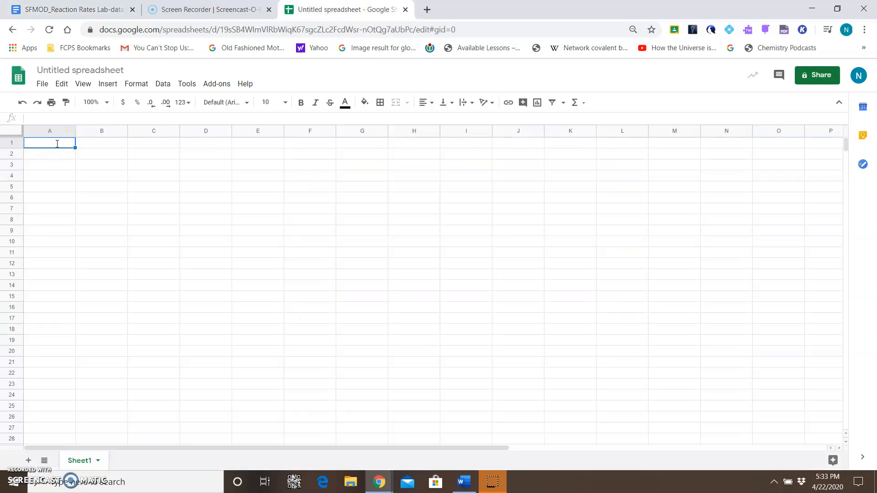
Step: Enter the 'Volume Na2S2O3' heading in A1 with 5, 10, 15, 20, 25 beneath it
text(Volume Na)
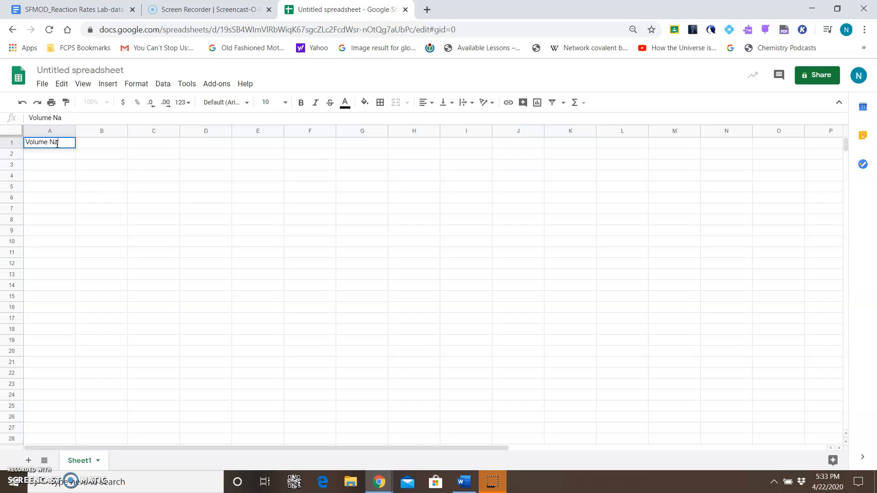
text(2S2O)
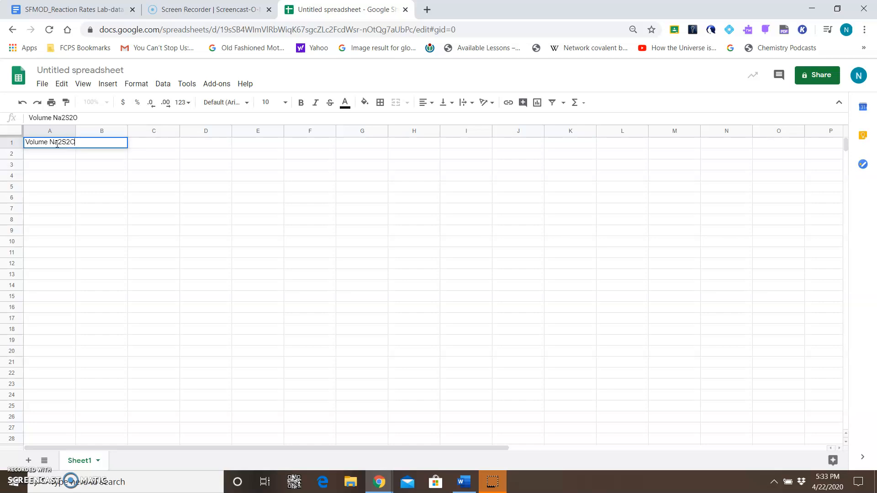
key(Enter)
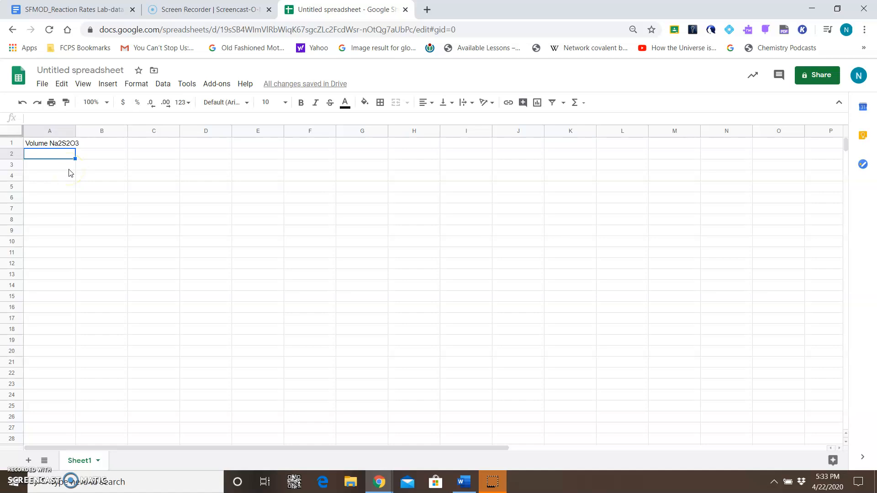
text(10)
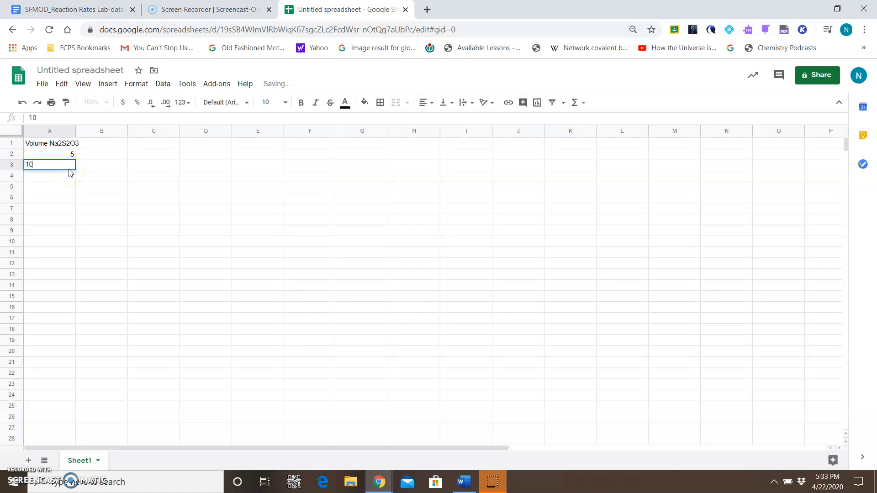
text(1)
click(49, 186)
text(20)
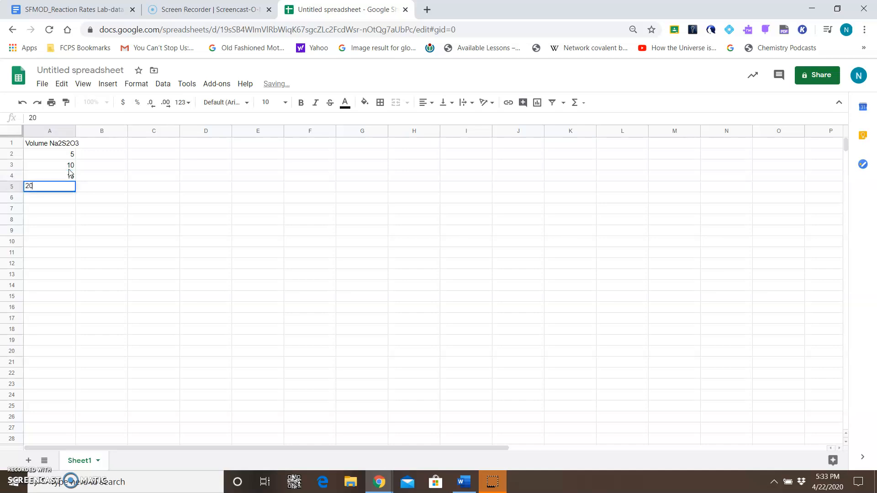
text(25)
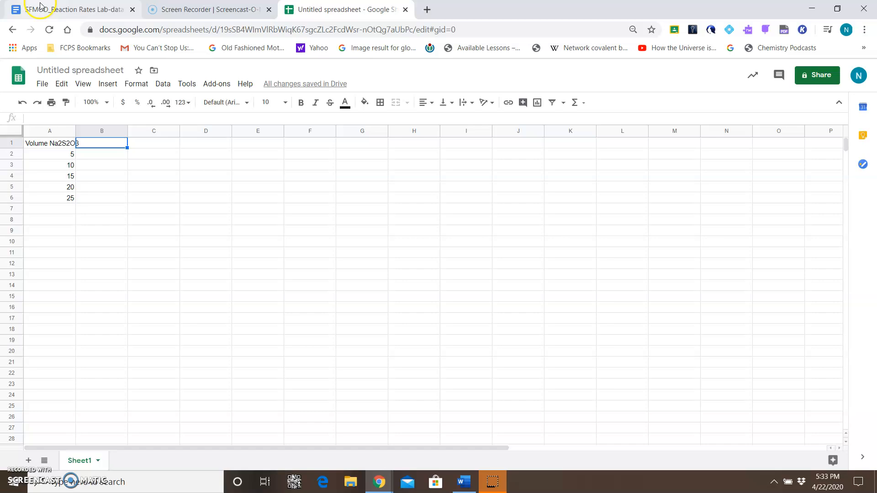
Step: Return to the lab report document to view the reaction-time data table
click(60, 10)
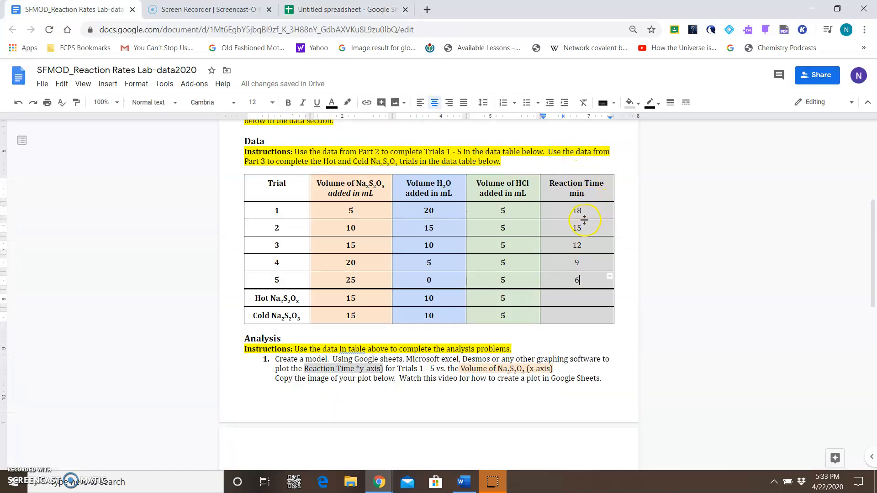
mouse_move(593, 222)
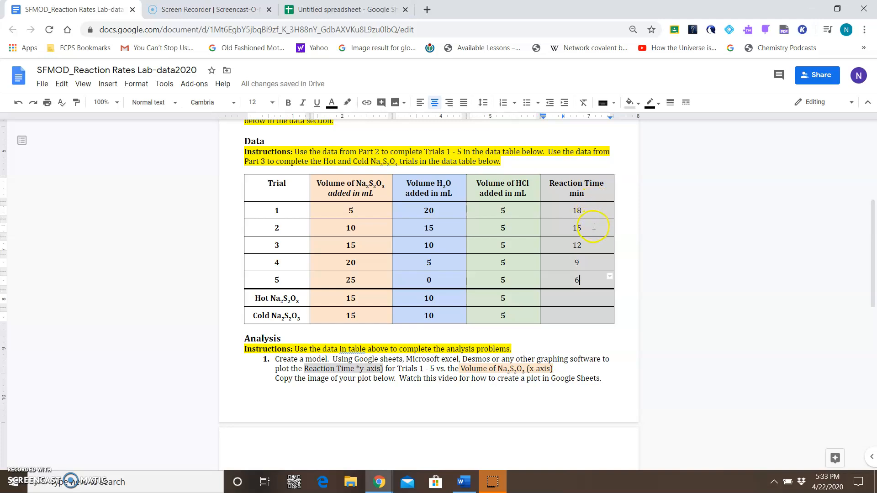
mouse_move(592, 210)
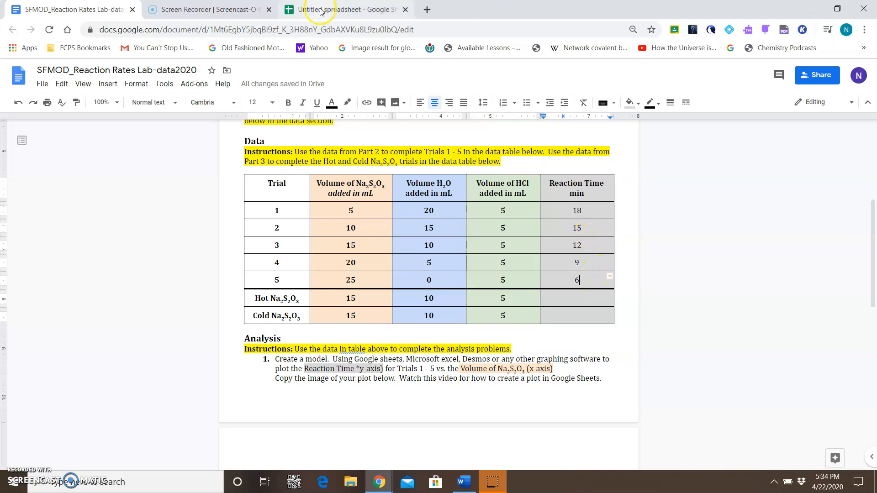
Step: Enter the 'Reaction Time' heading in B1 with 18, 15, 12, 9, 6 beneath it
click(323, 9)
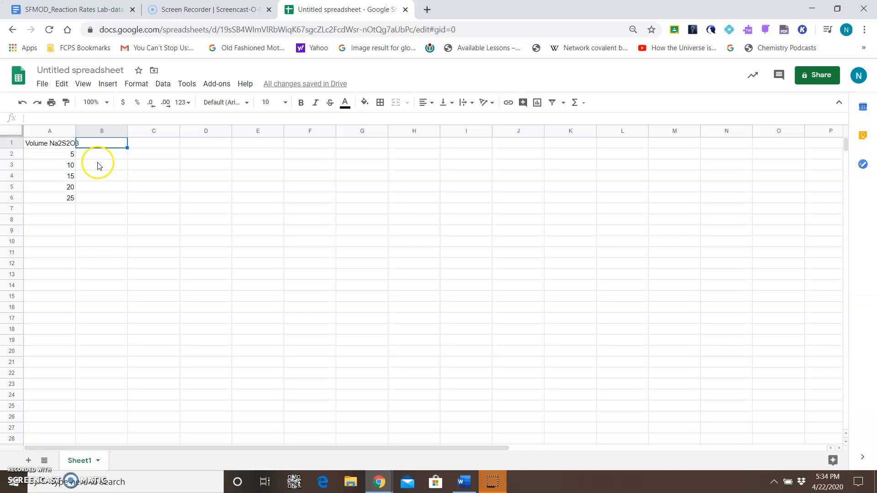
click(108, 143)
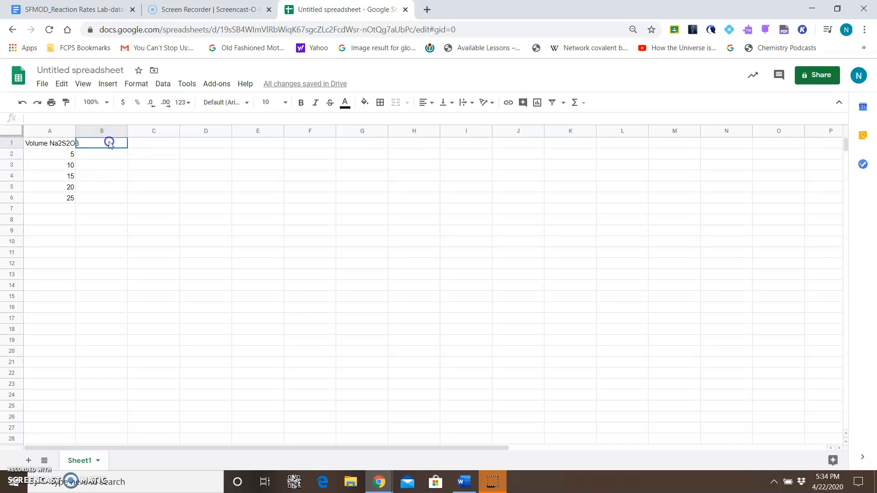
text(Reac)
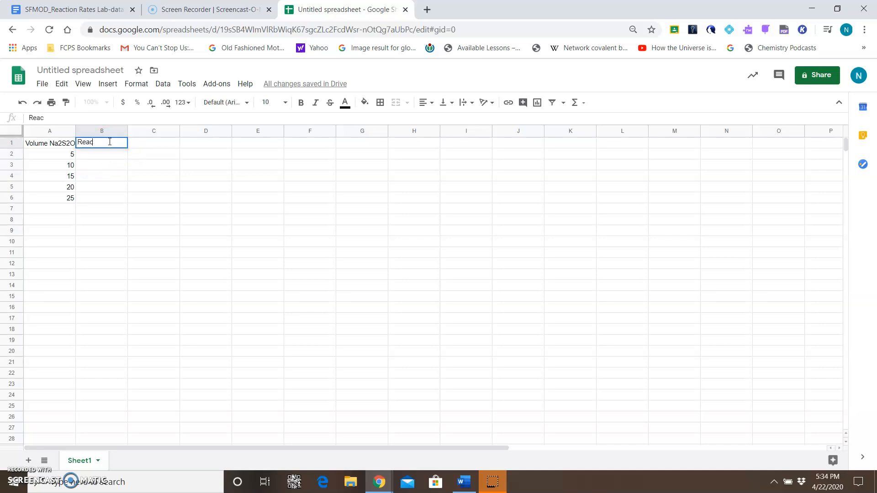
text(tion)
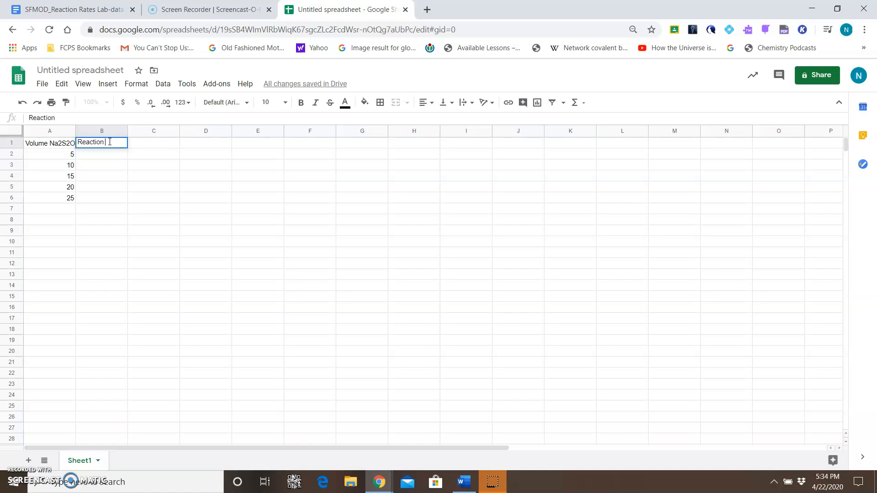
key(Enter)
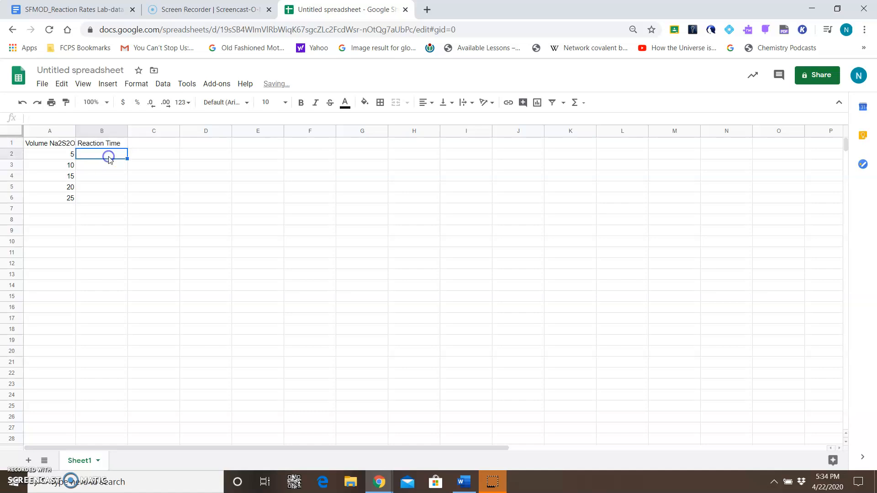
text(18)
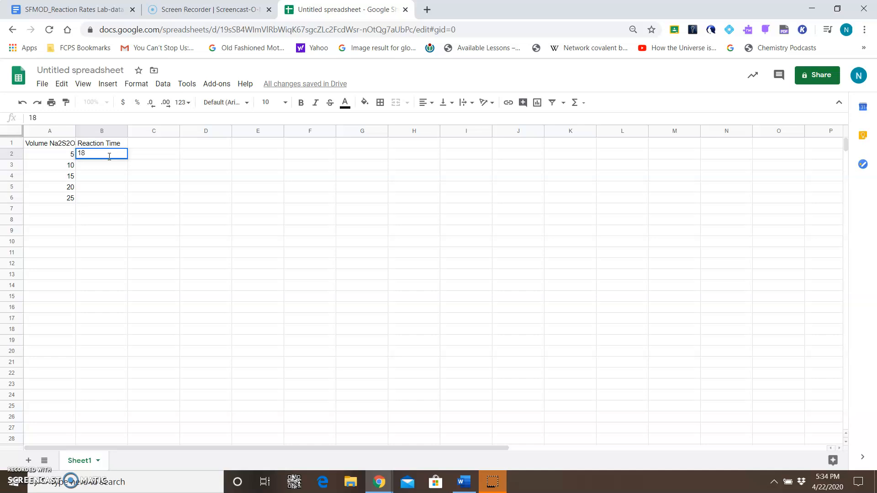
text(15)
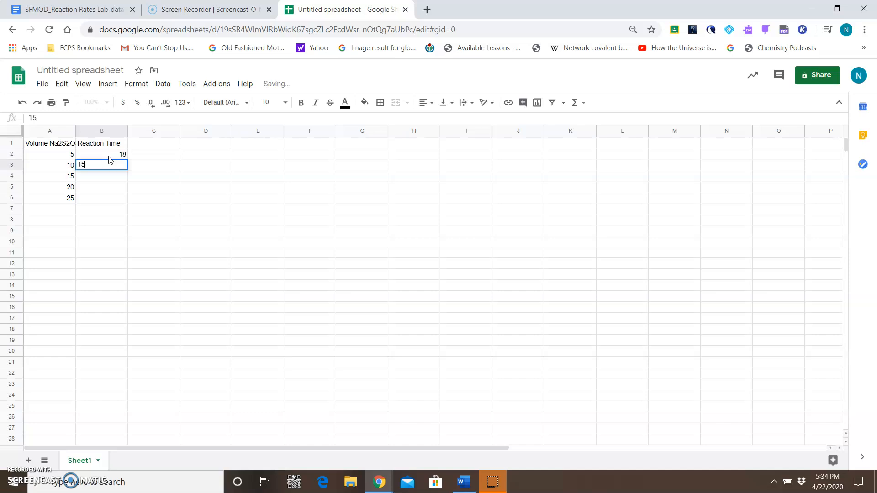
text(12)
click(102, 187)
text(9)
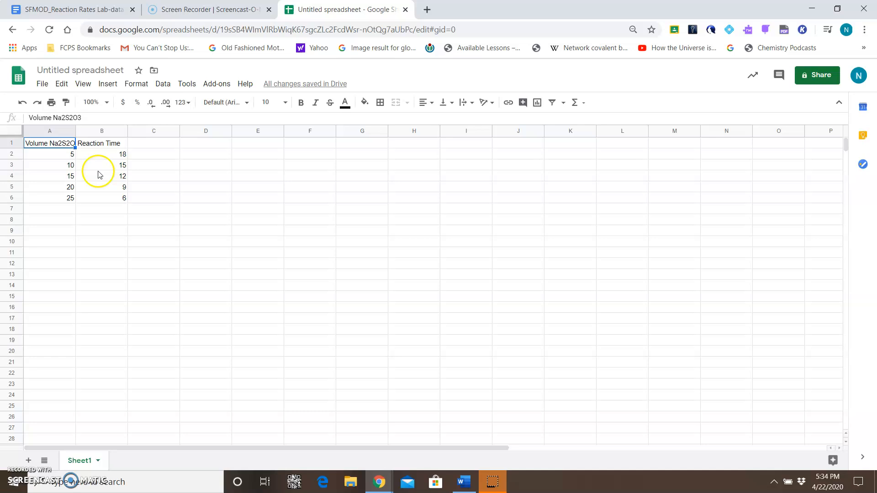
mouse_move(120, 198)
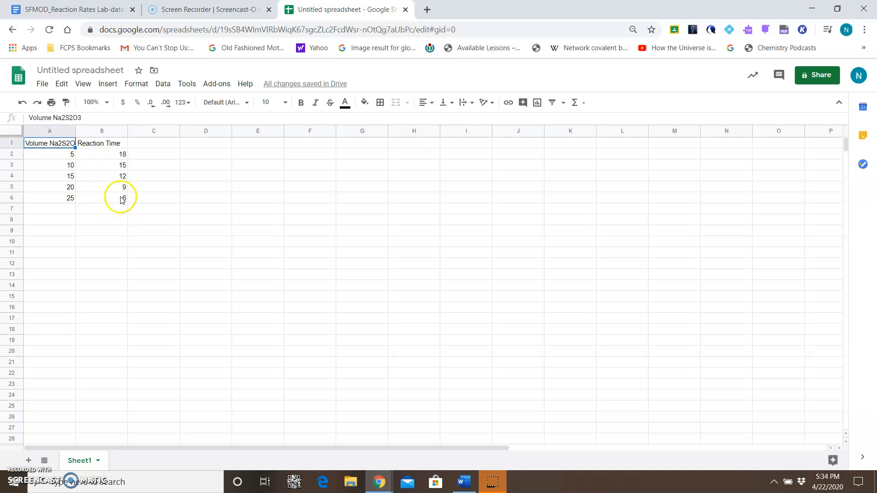
mouse_move(118, 199)
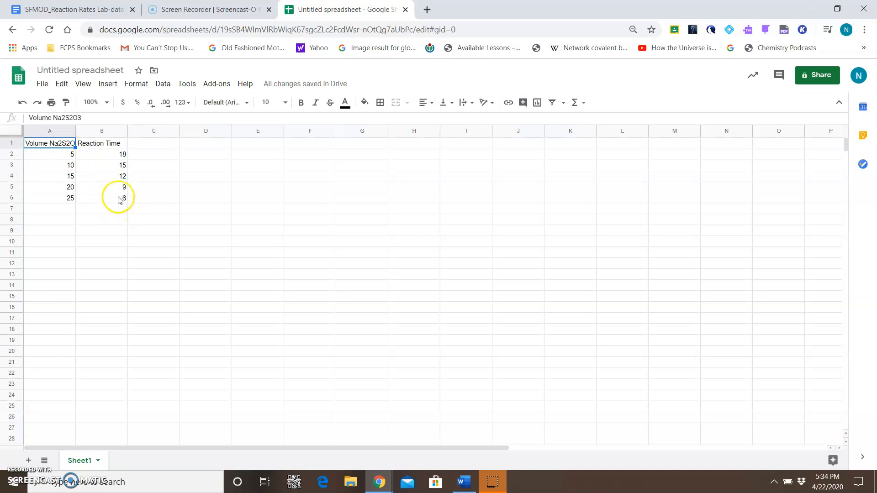
Step: Select the A1:B6 data range, headings included
drag(50, 143, 101, 197)
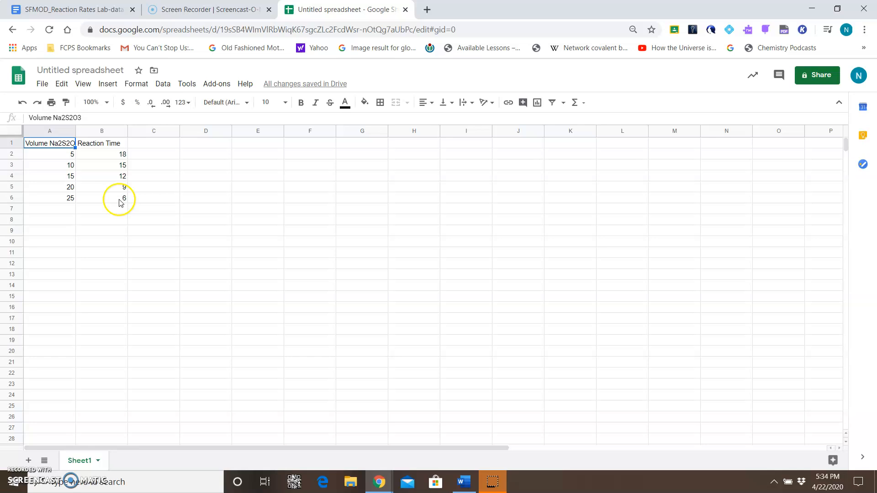
drag(50, 142, 102, 197)
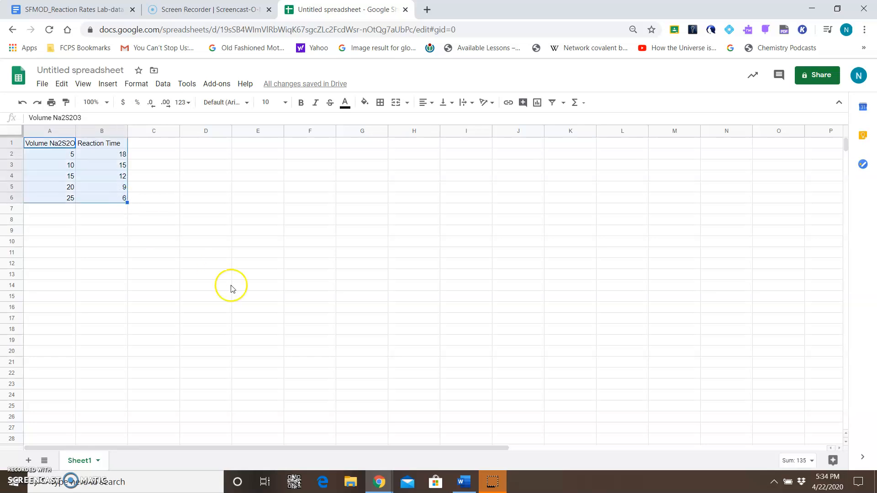
mouse_move(108, 90)
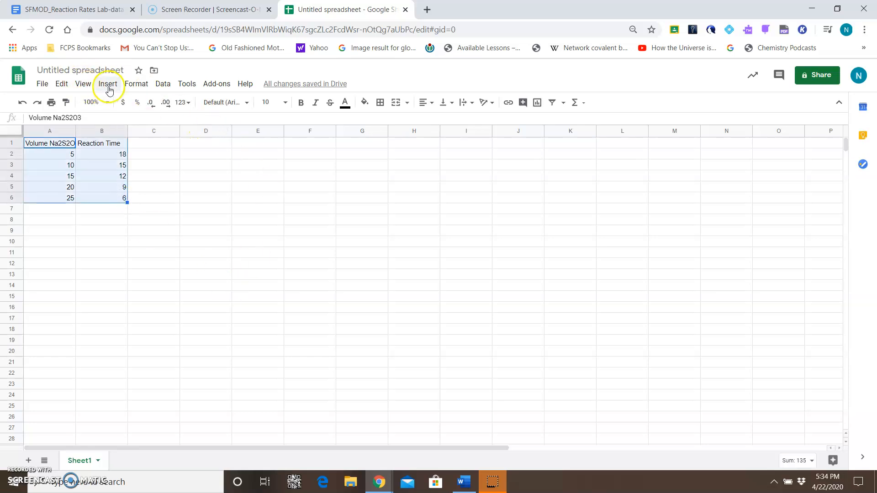
Step: Insert a chart from the selected data and set its type to a column chart
click(107, 83)
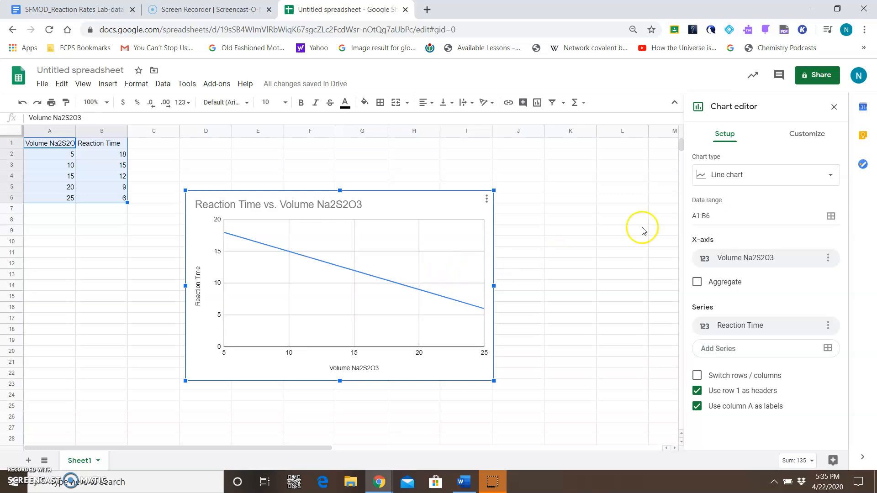
click(766, 175)
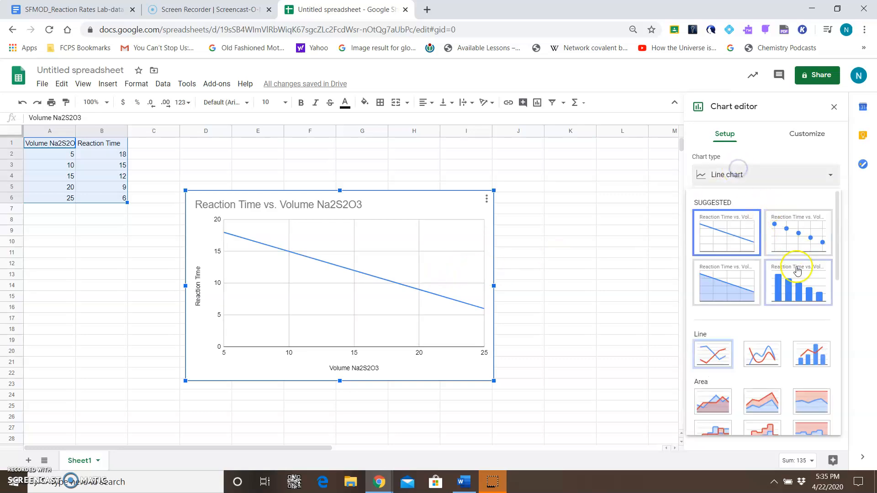
click(797, 282)
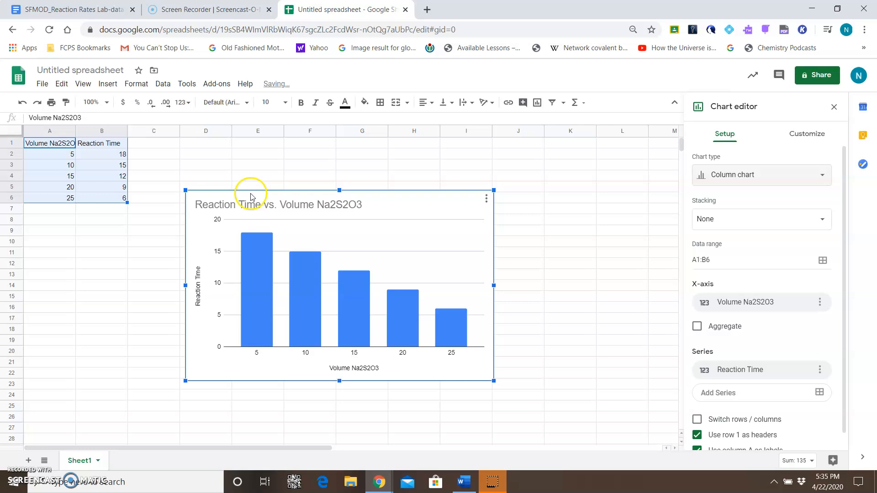
Step: Close the Chart editor and bring up the column chart's three-dot options menu
click(833, 106)
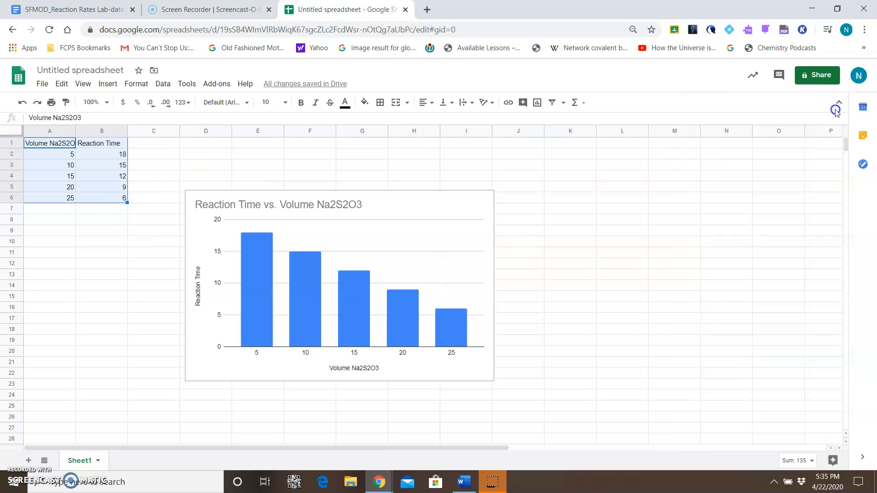
click(439, 284)
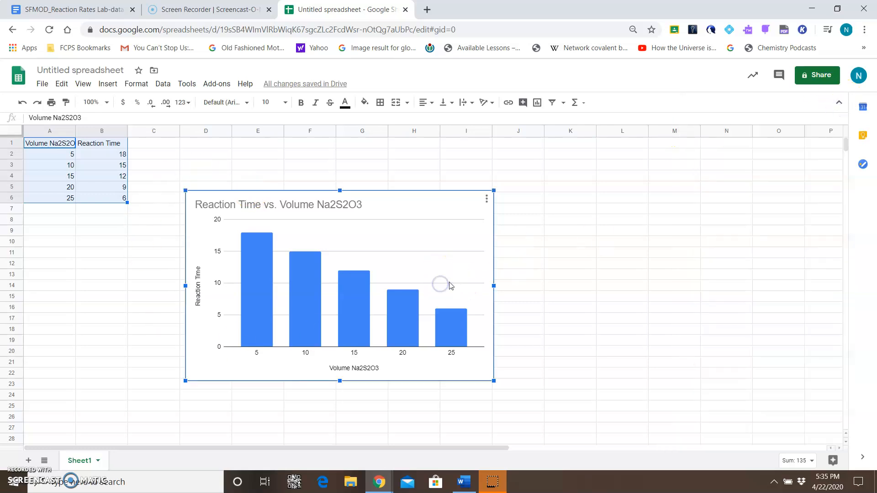
click(486, 199)
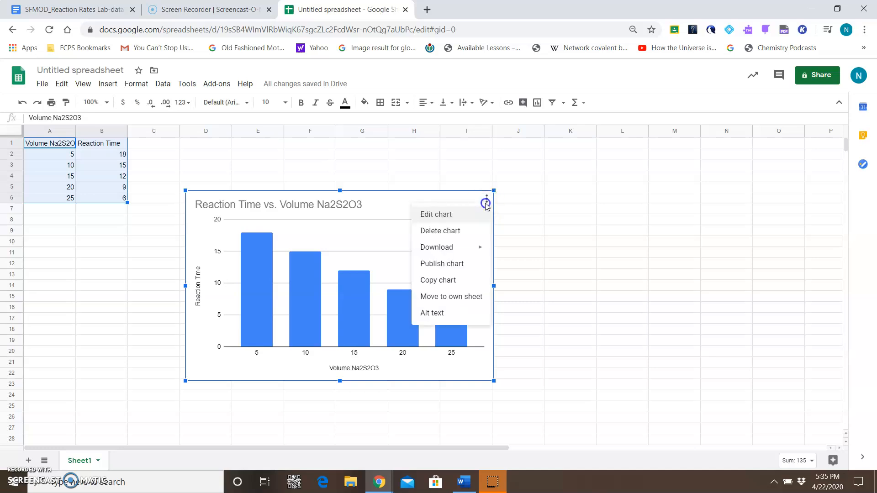
mouse_move(455, 219)
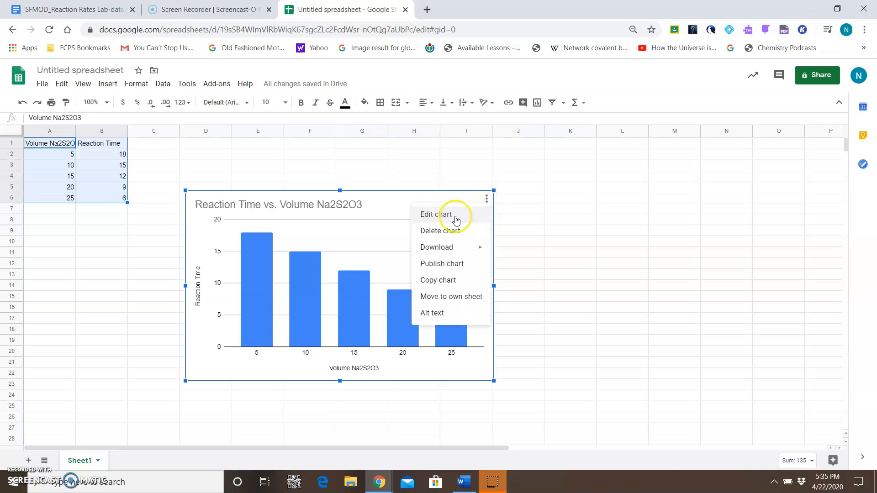
mouse_move(449, 195)
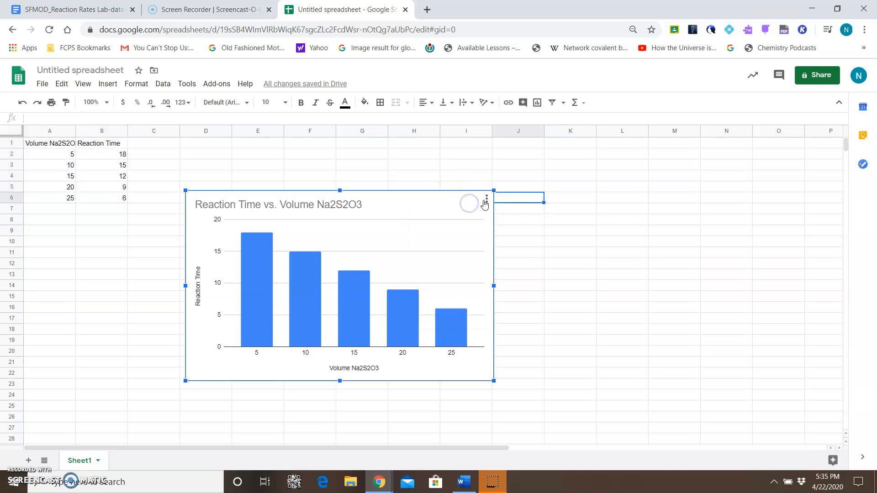
click(486, 199)
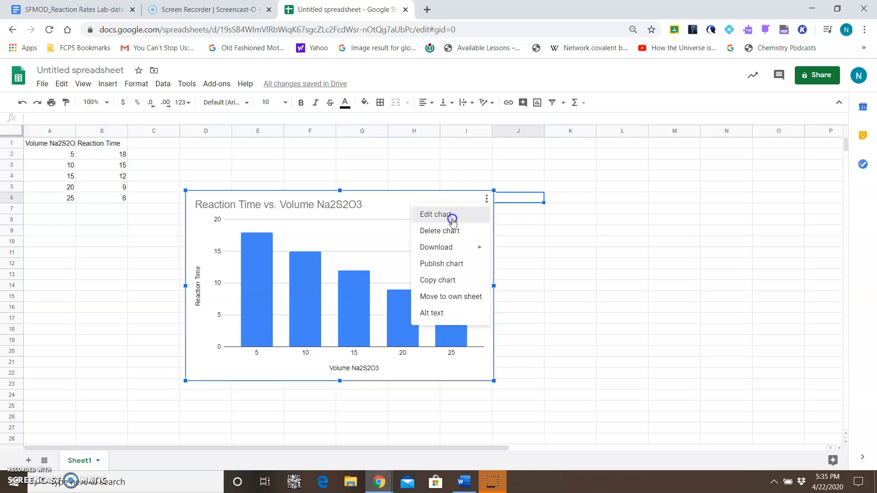
Step: Change the chart type from column to line chart in the Chart editor
click(437, 214)
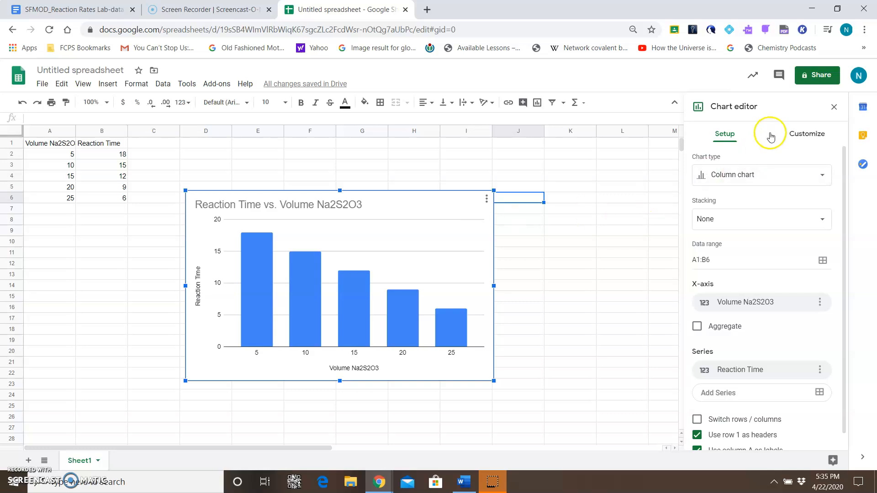
mouse_move(725, 130)
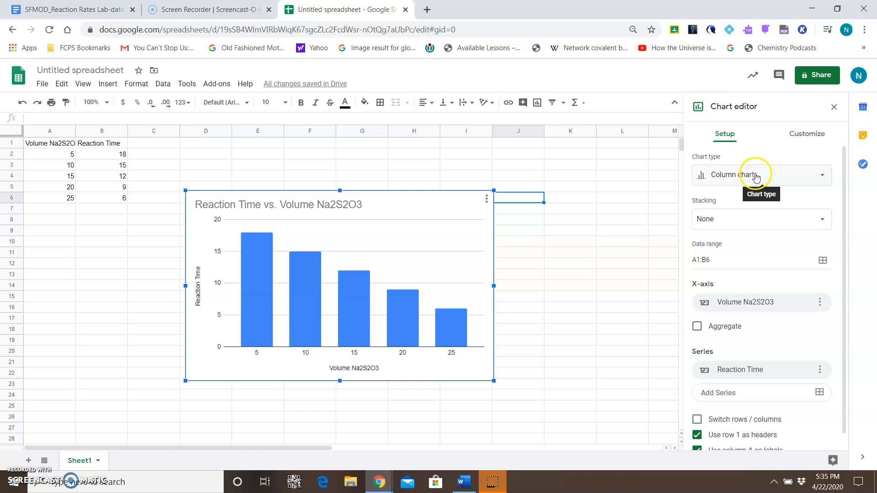
mouse_move(753, 169)
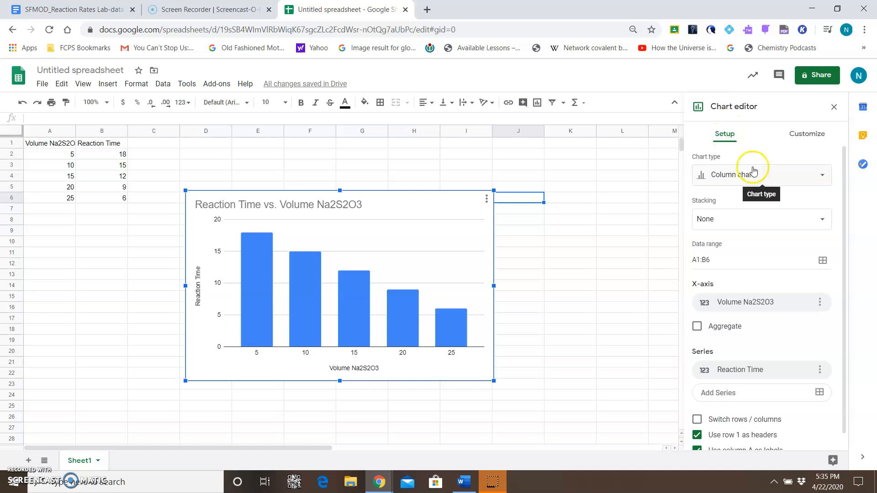
click(762, 175)
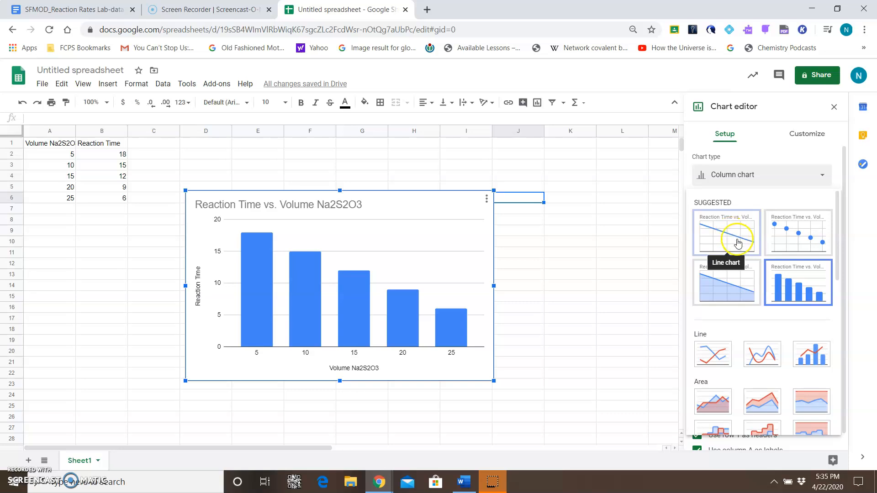
mouse_move(721, 238)
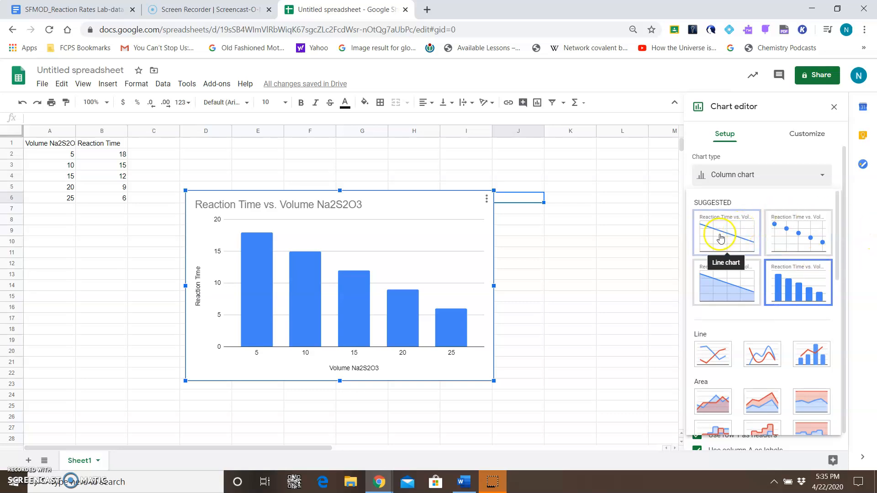
scroll(down, 3)
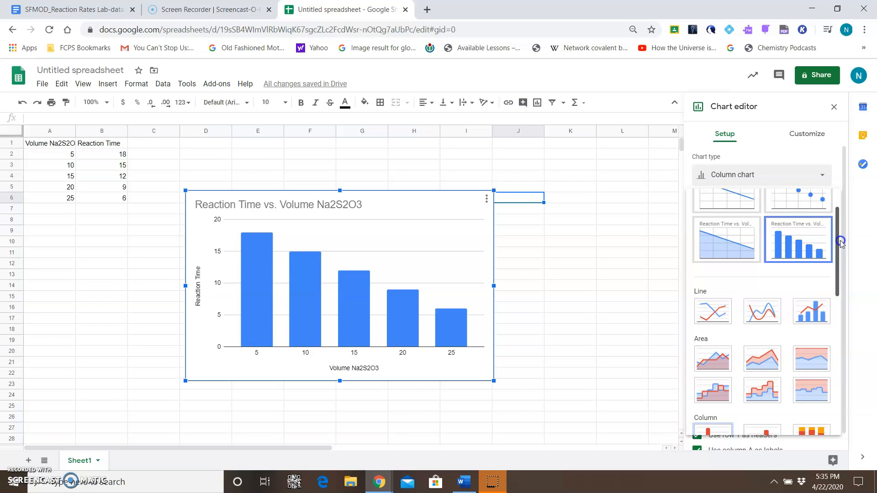
scroll(down, 3)
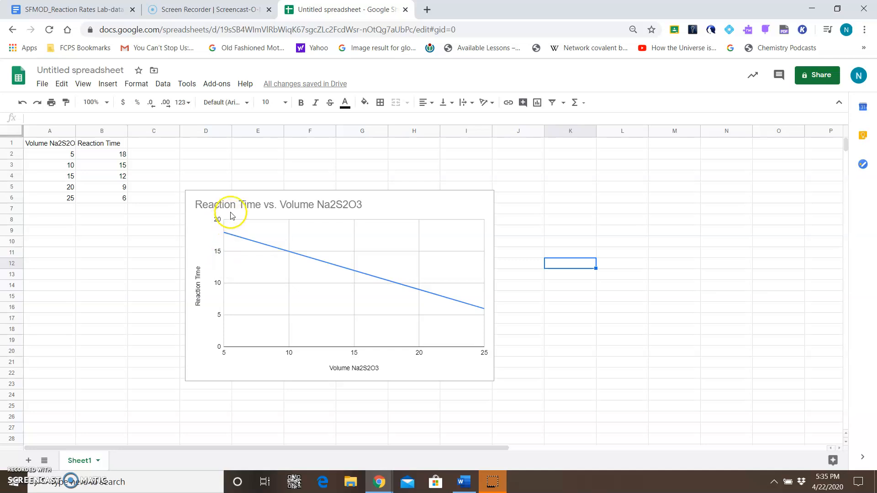
mouse_move(206, 272)
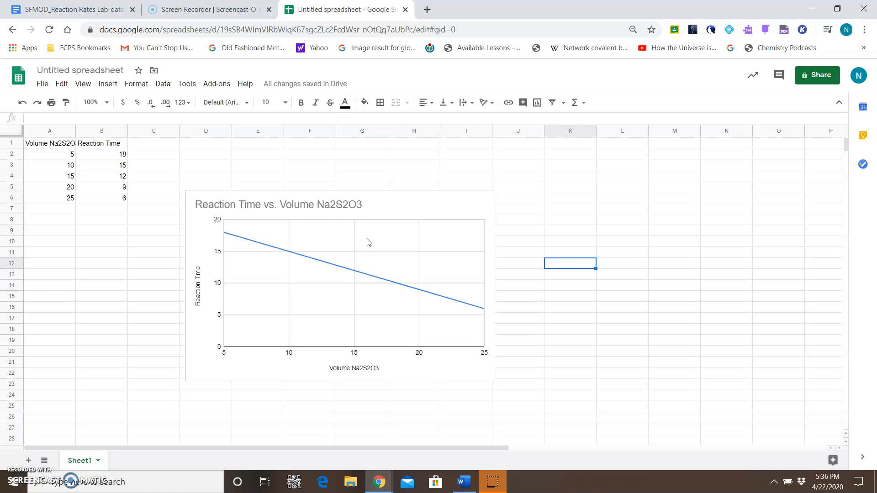
Step: Copy the selected line chart using Edit > Copy
click(371, 220)
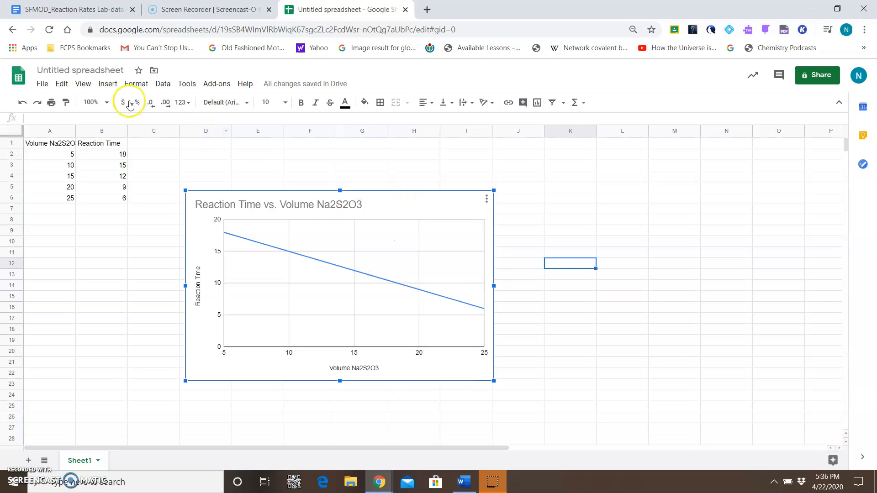
click(42, 83)
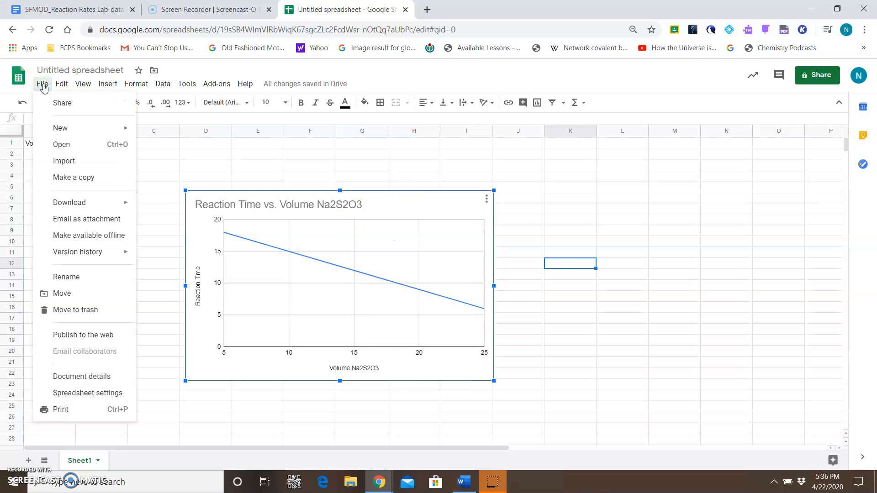
click(62, 84)
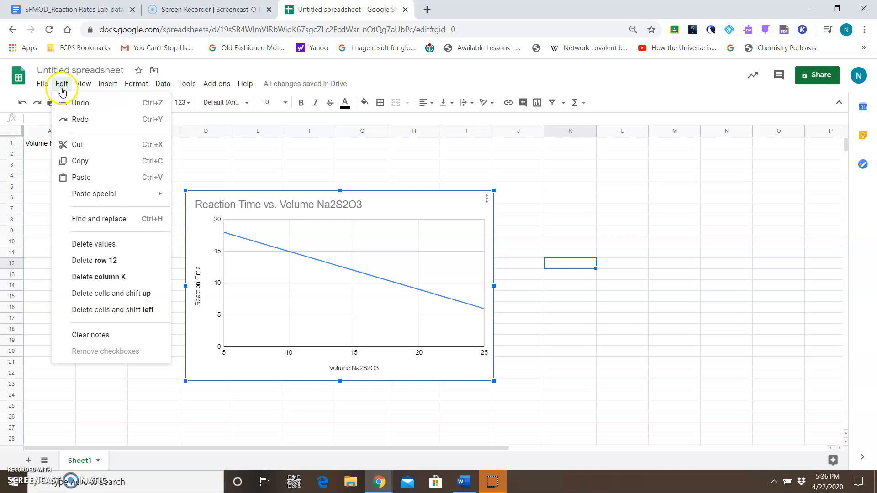
mouse_move(83, 163)
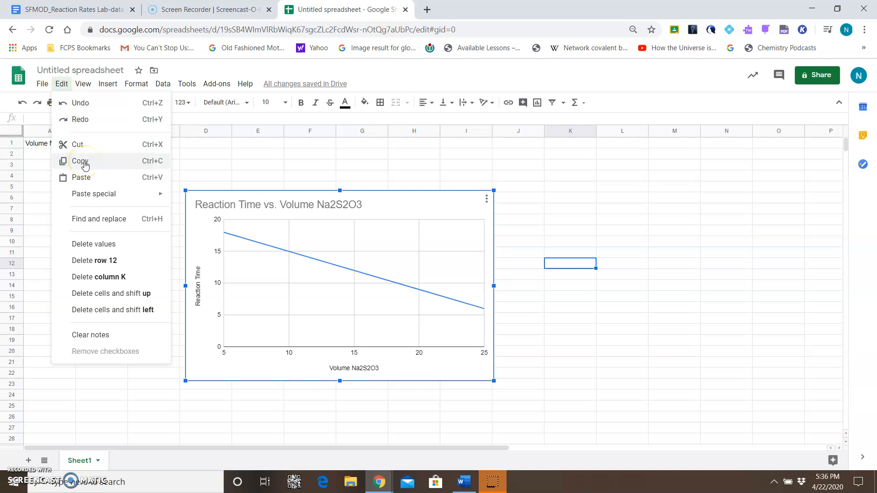
click(555, 197)
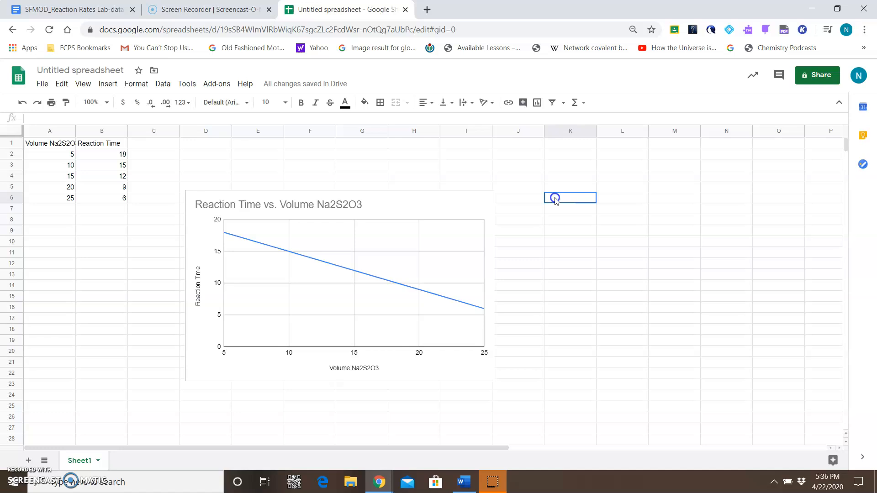
click(338, 285)
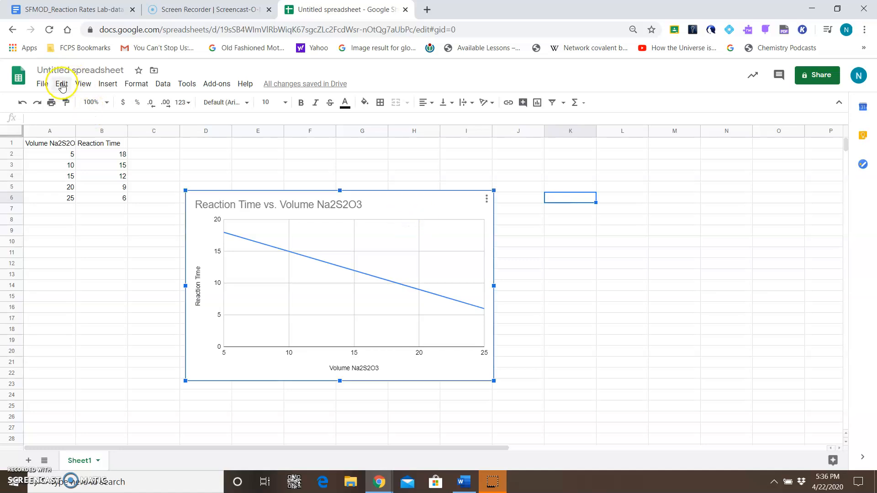
click(62, 83)
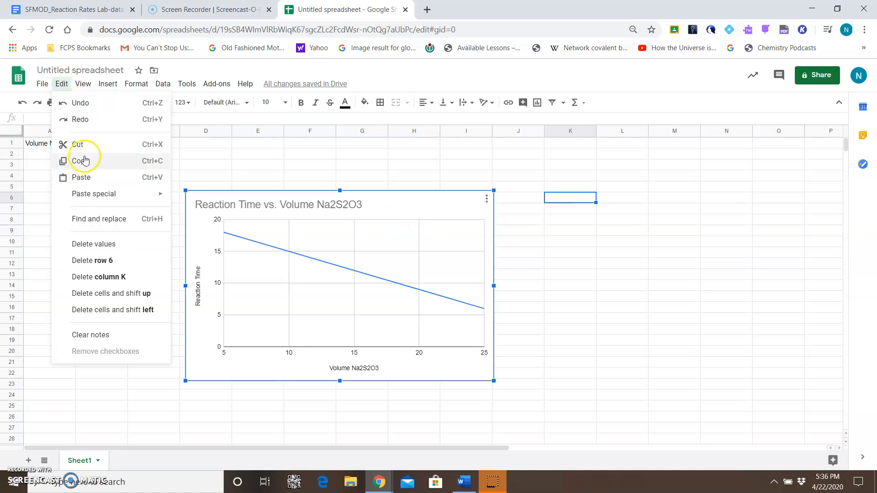
mouse_move(437, 225)
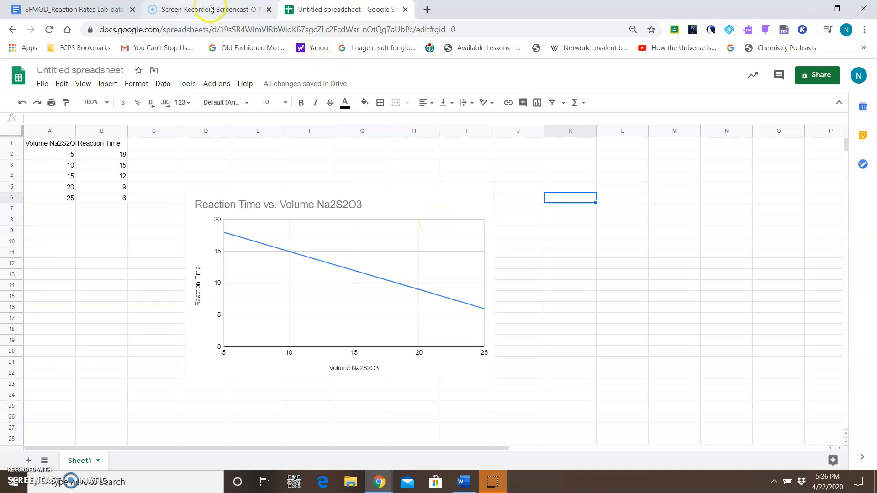
Step: Paste the line chart into the lab report below Analysis question 1
click(69, 9)
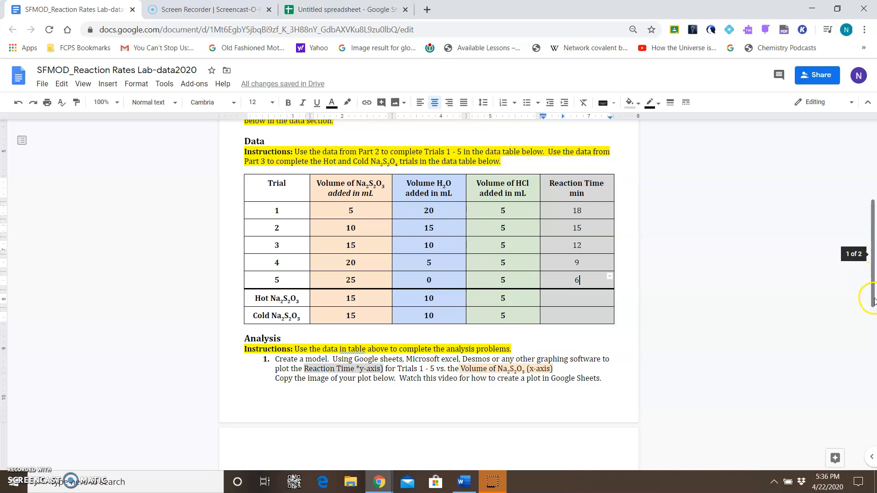
scroll(down, 3)
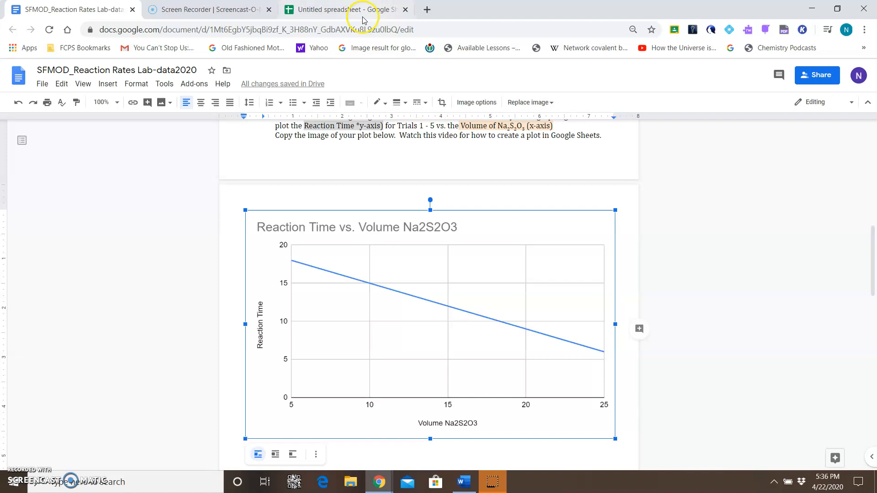
click(354, 9)
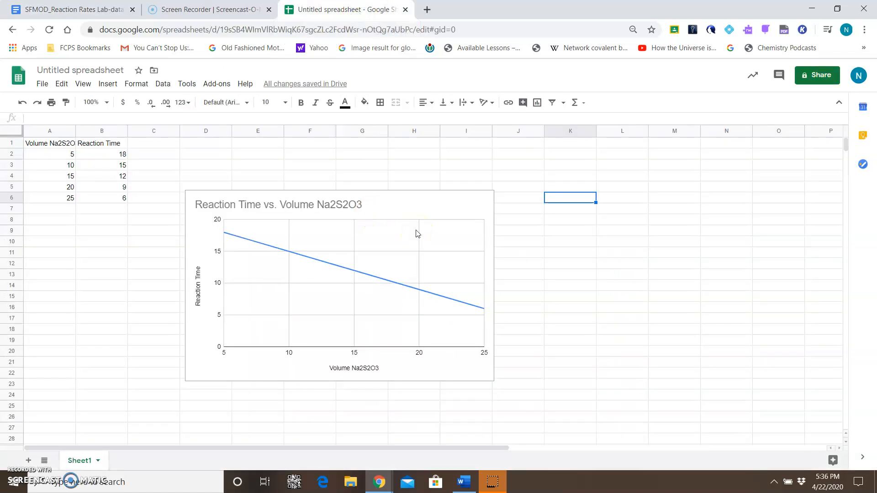
mouse_move(137, 206)
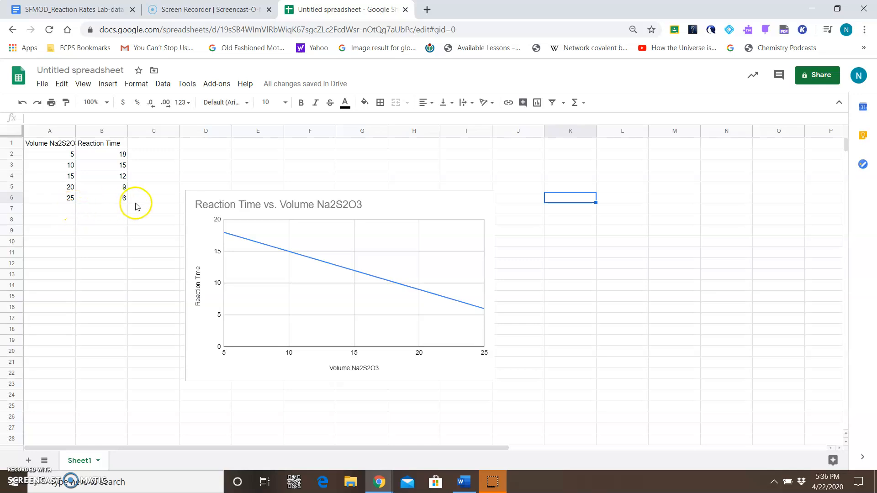
click(102, 197)
text(3)
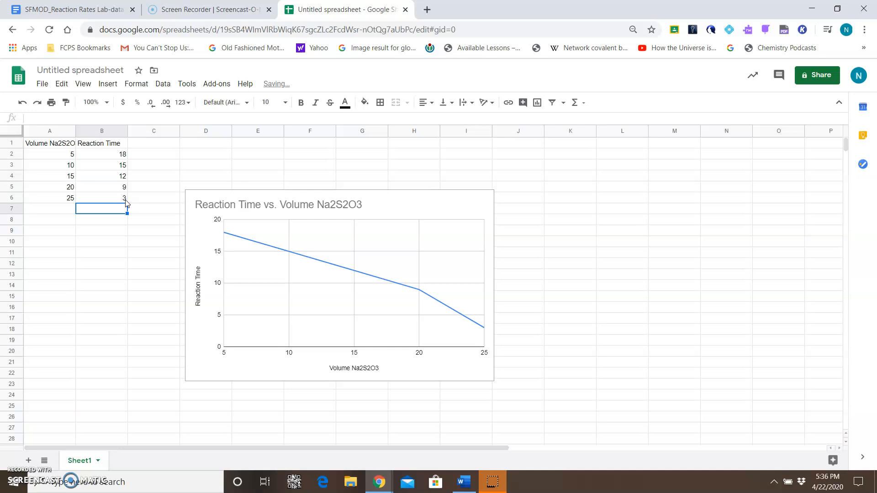
click(101, 198)
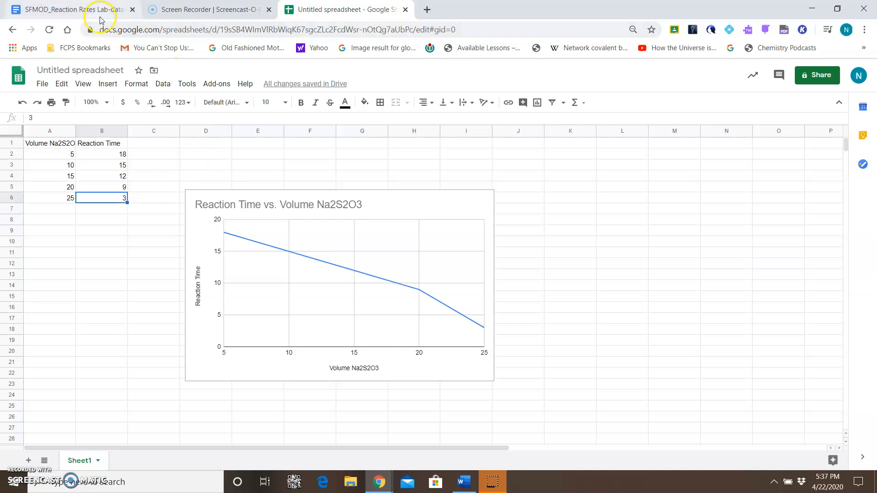
click(68, 10)
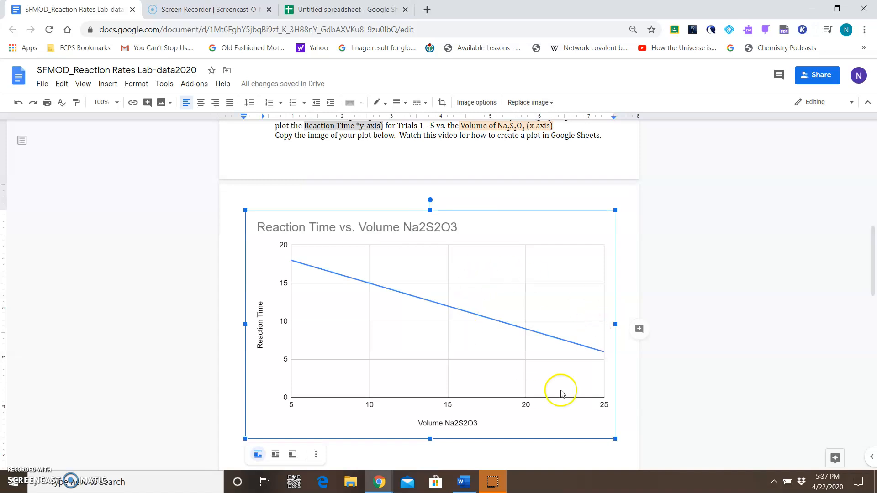
mouse_move(455, 96)
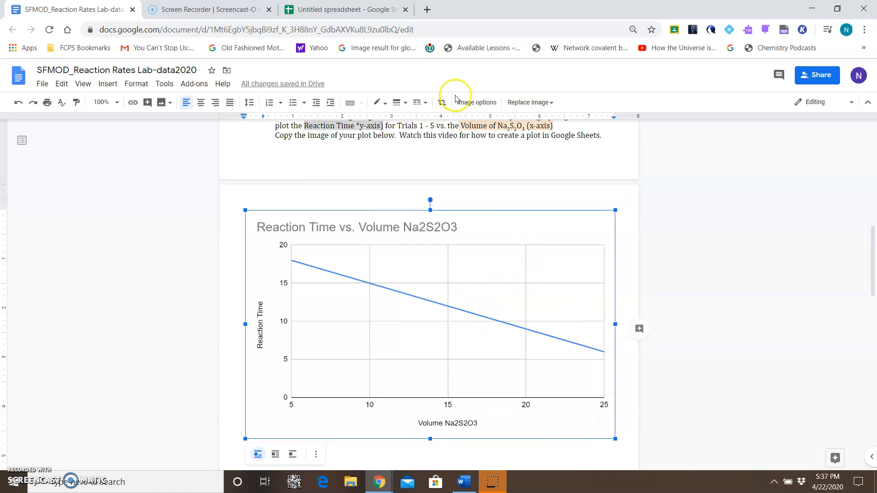
click(345, 9)
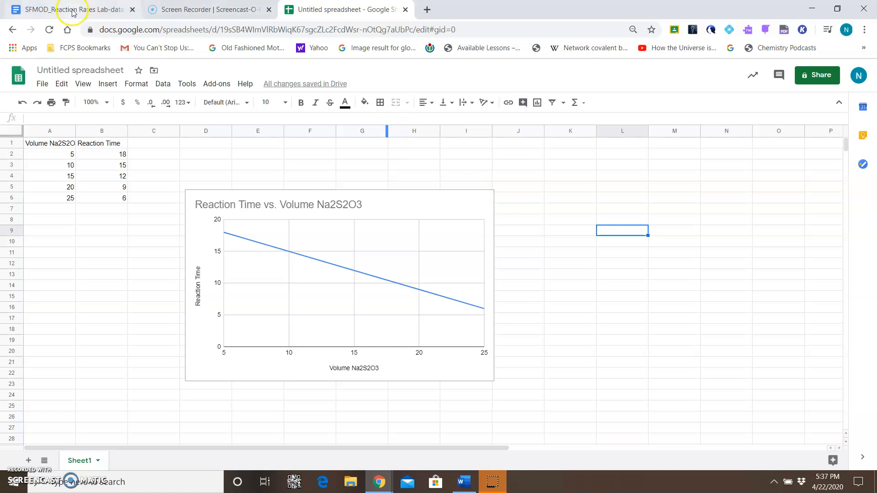
Step: Return to the lab report and scroll past the pasted chart to question 2's prediction table
click(59, 10)
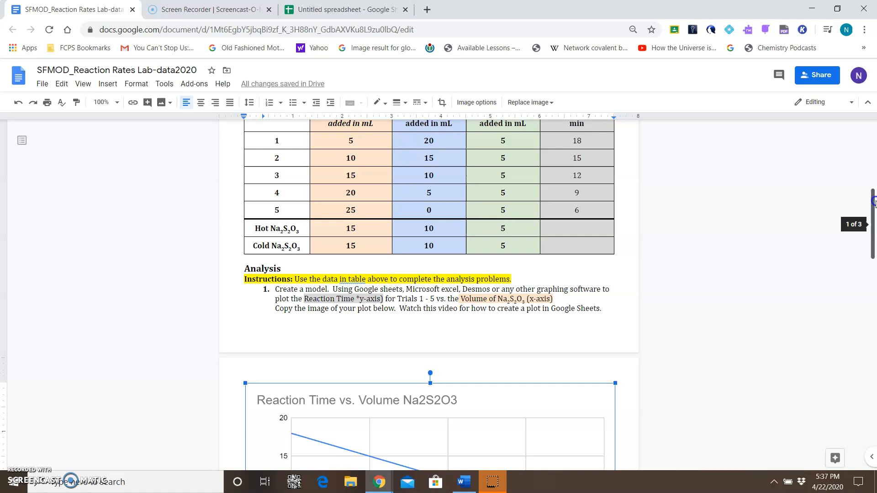
scroll(down, 3)
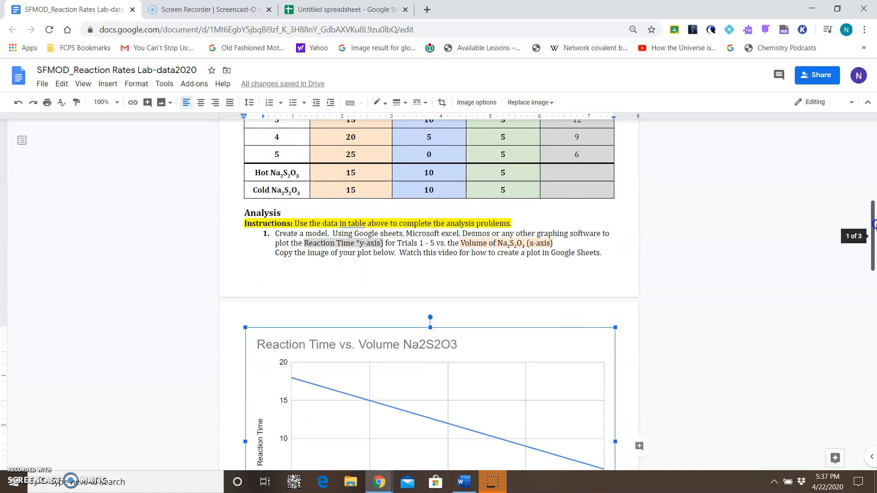
scroll(down, 3)
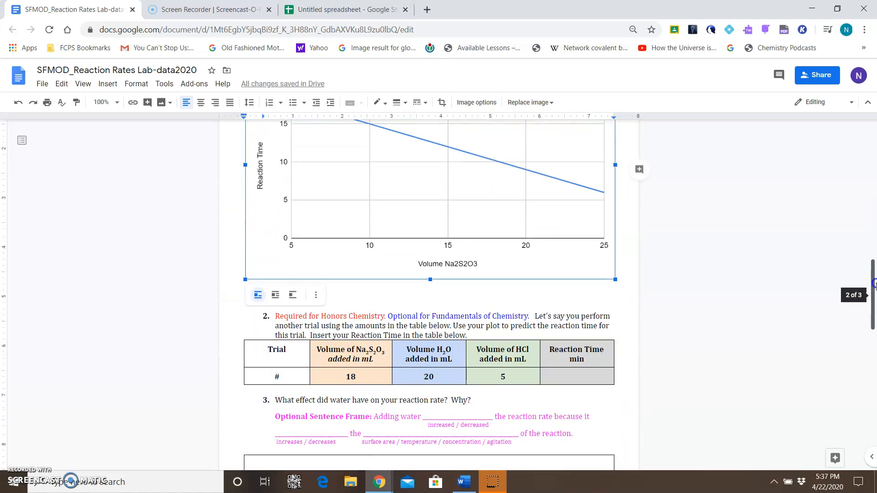
scroll(down, 3)
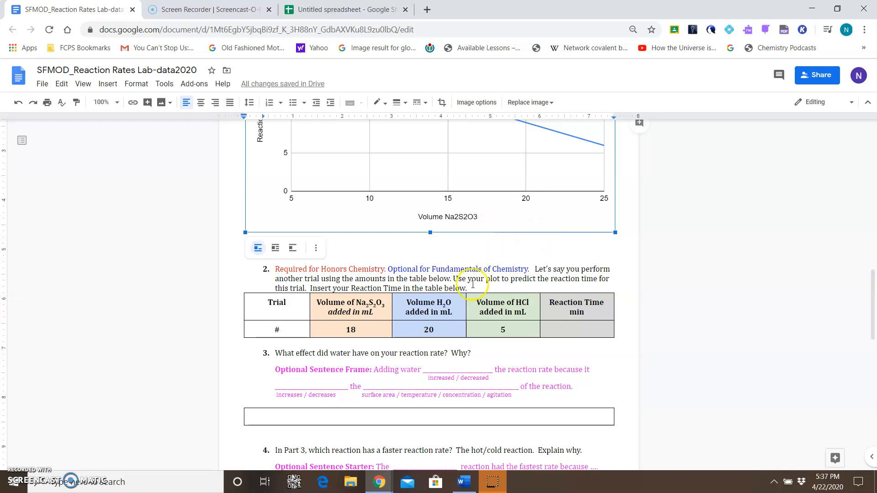